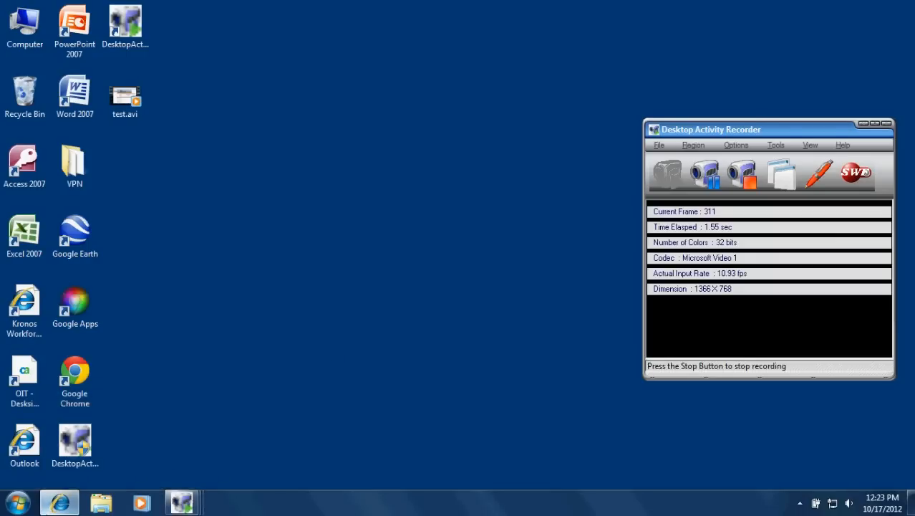
# Step: Launch Internet Explorer and select the intranet home page address for replacement
pyautogui.click(58, 501)
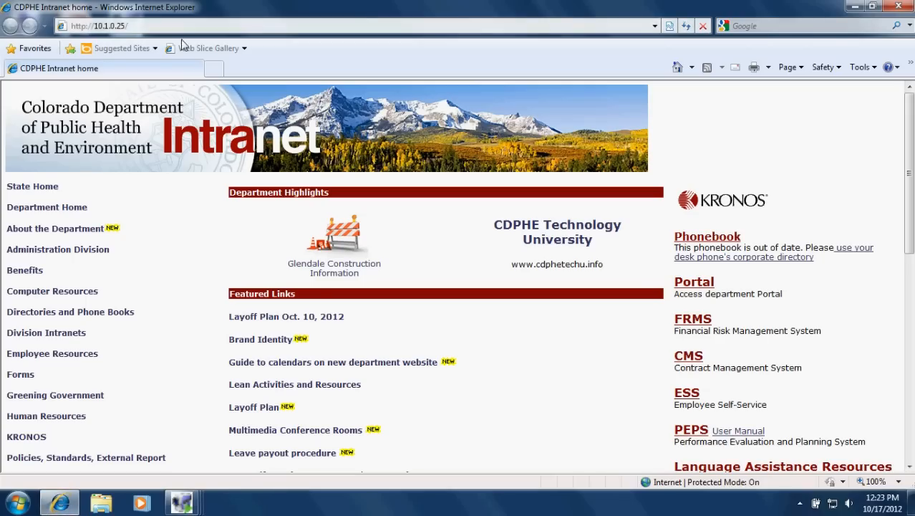
pyautogui.click(93, 26)
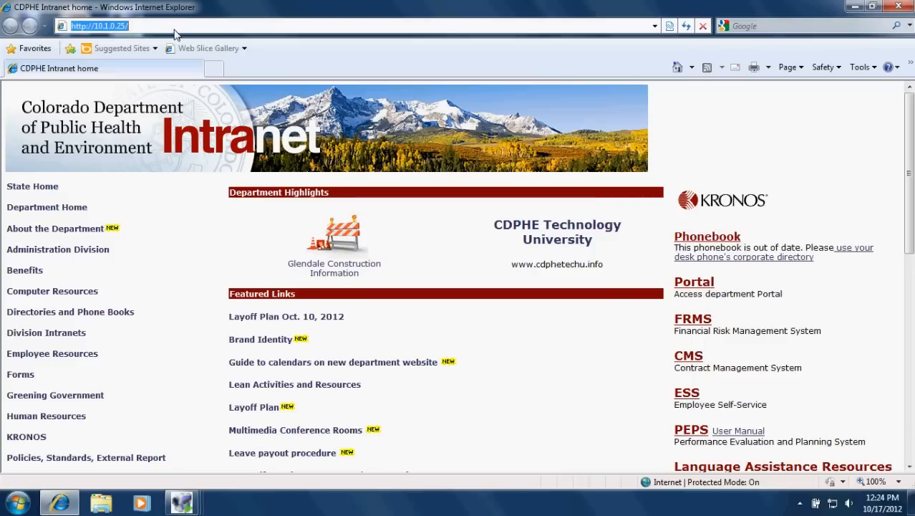
# Step: Load the HP TRIM web client by entering the enverc address
pyautogui.write('env')
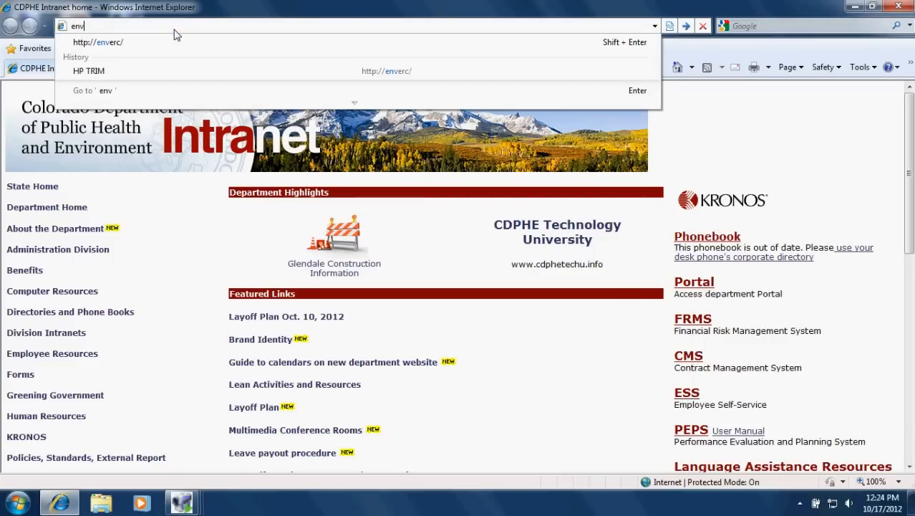
pyautogui.write('erc/')
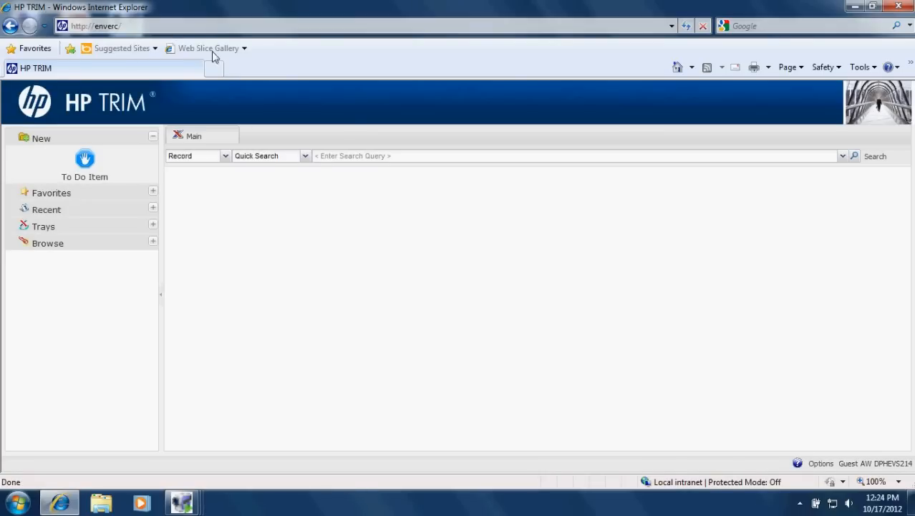
pyautogui.moveTo(392, 167)
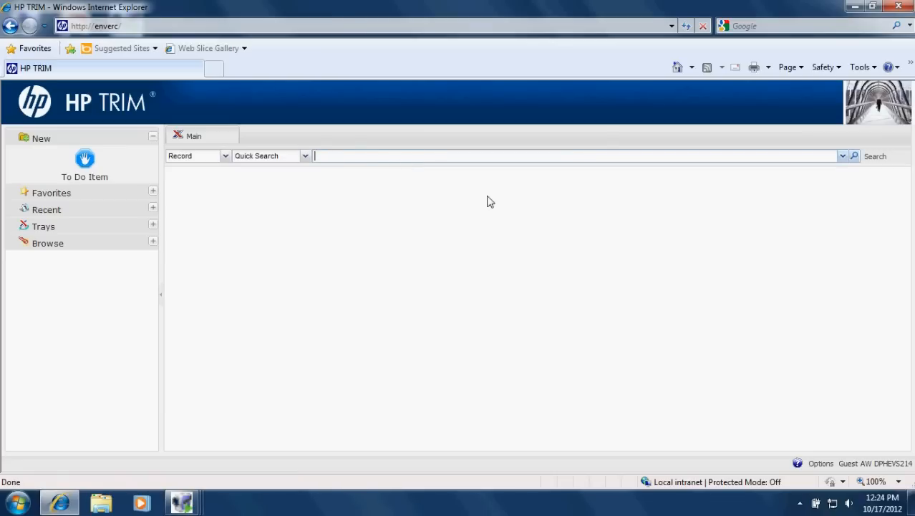
# Step: Run quick searches for cor03j105 and then for t-bone construction
pyautogui.write('c')
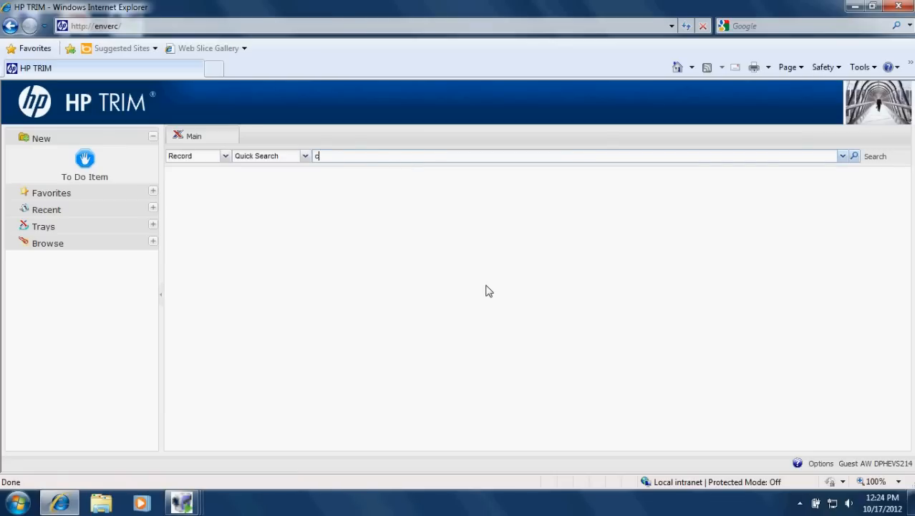
pyautogui.write('or03j105')
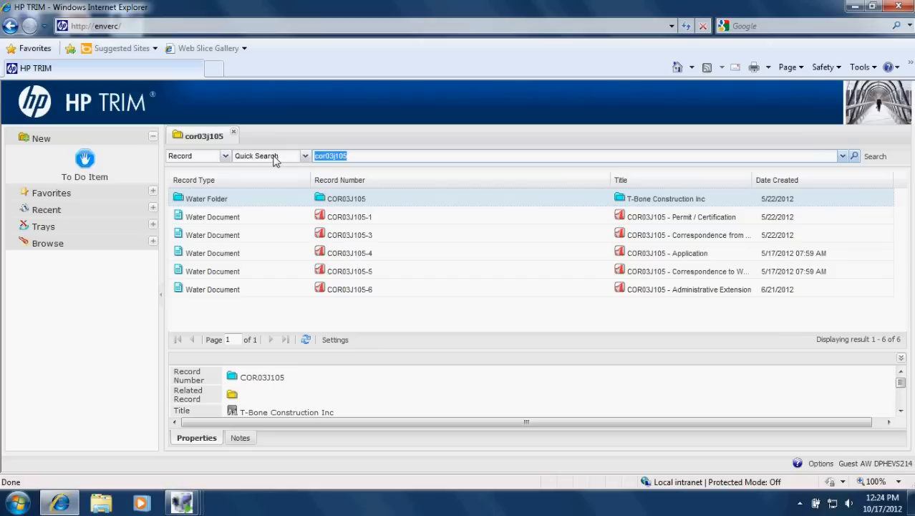
pyautogui.write('t-bone')
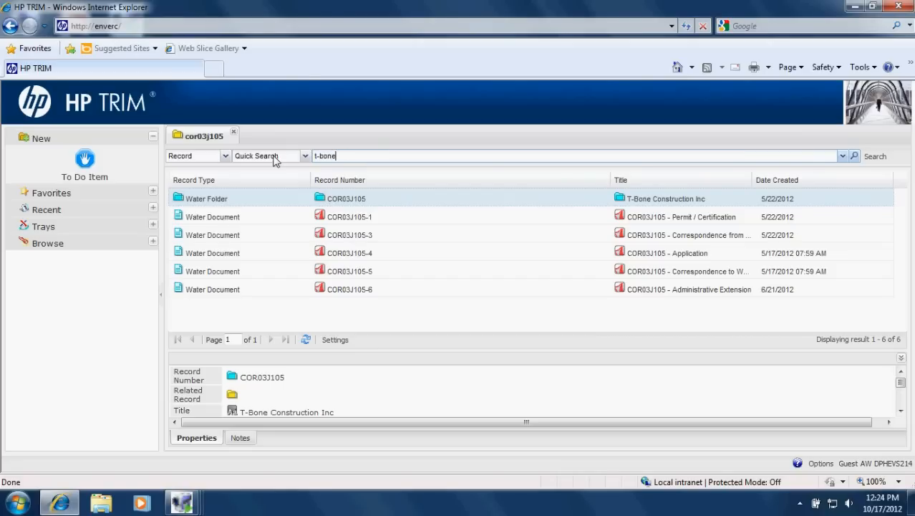
pyautogui.write('construc')
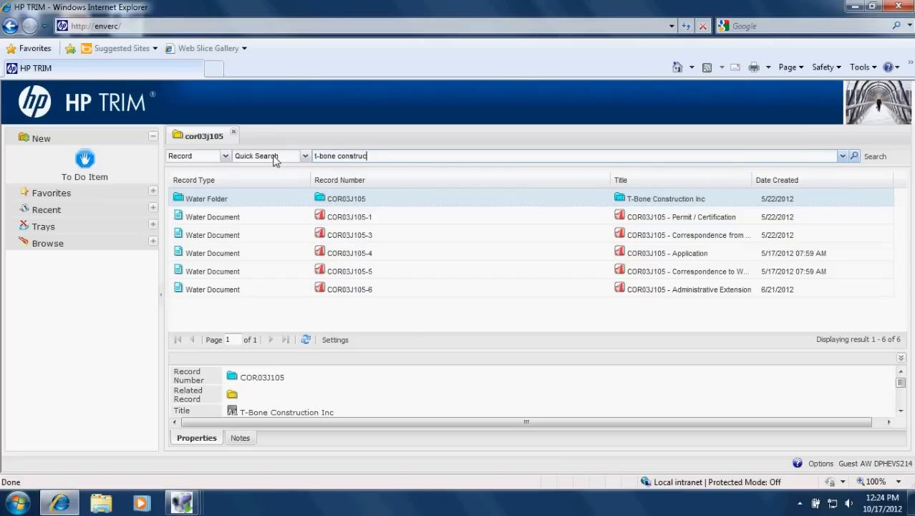
pyautogui.write('tion')
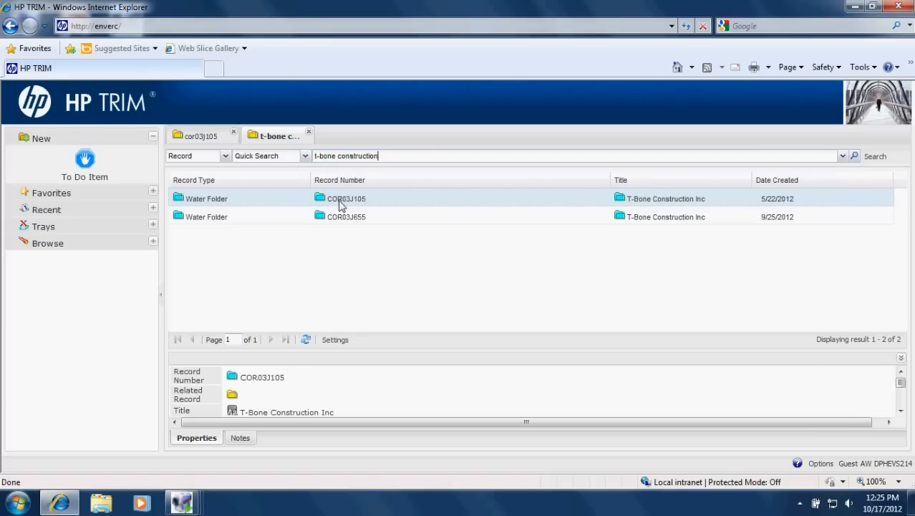
# Step: Show the contained records of folder COR03J105 and bring up actions for document COR03J105-3
pyautogui.rightClick(346, 198)
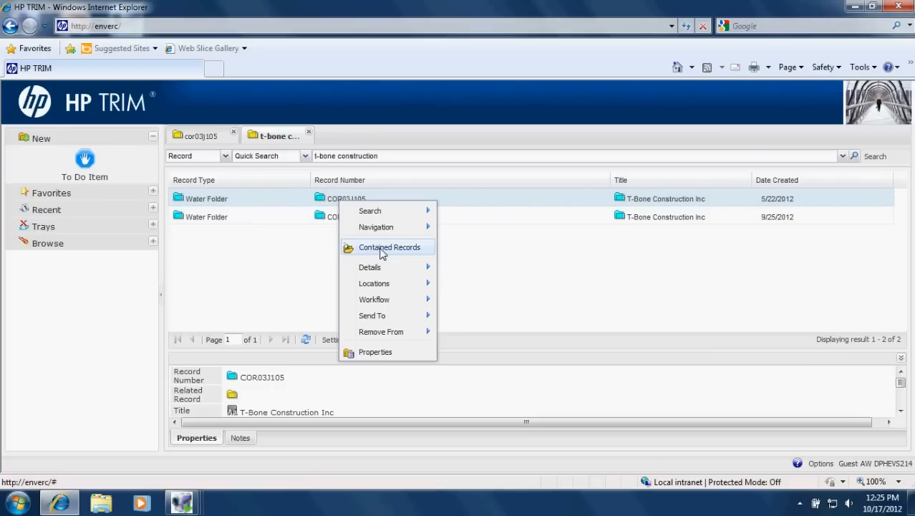
pyautogui.click(389, 247)
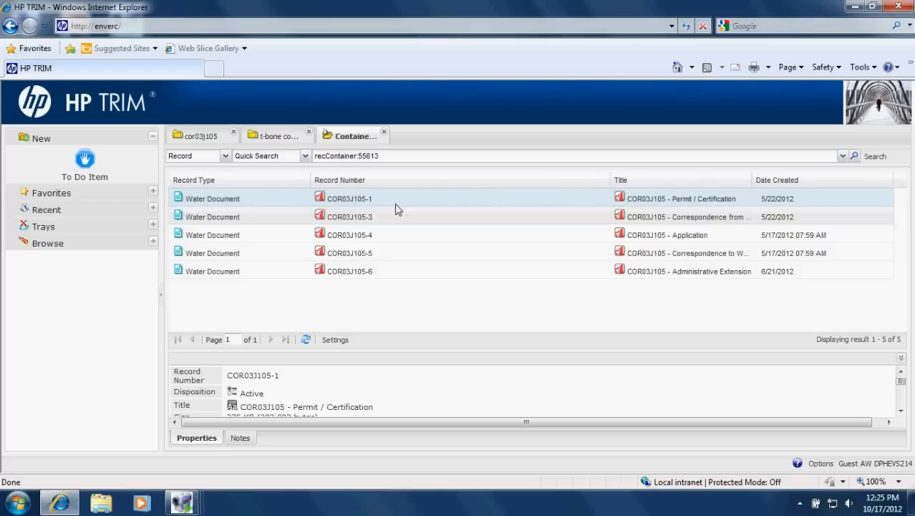
pyautogui.moveTo(411, 221)
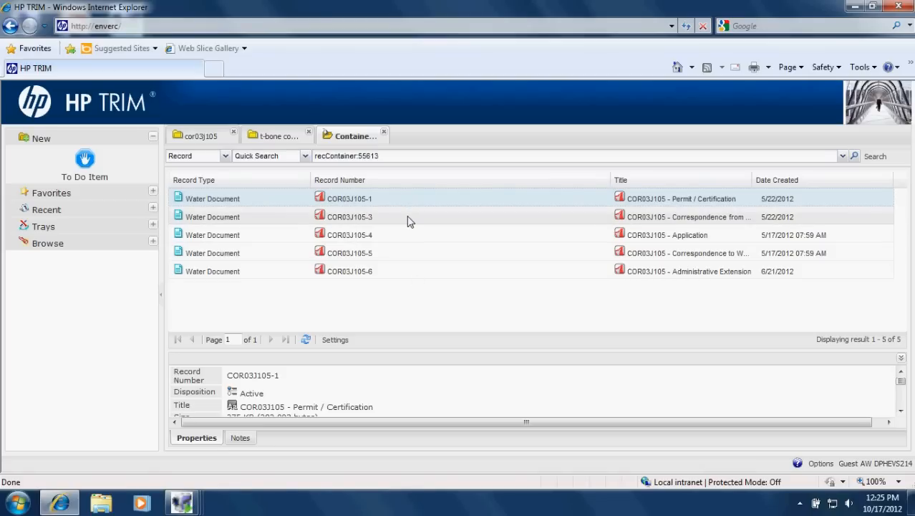
pyautogui.rightClick(349, 216)
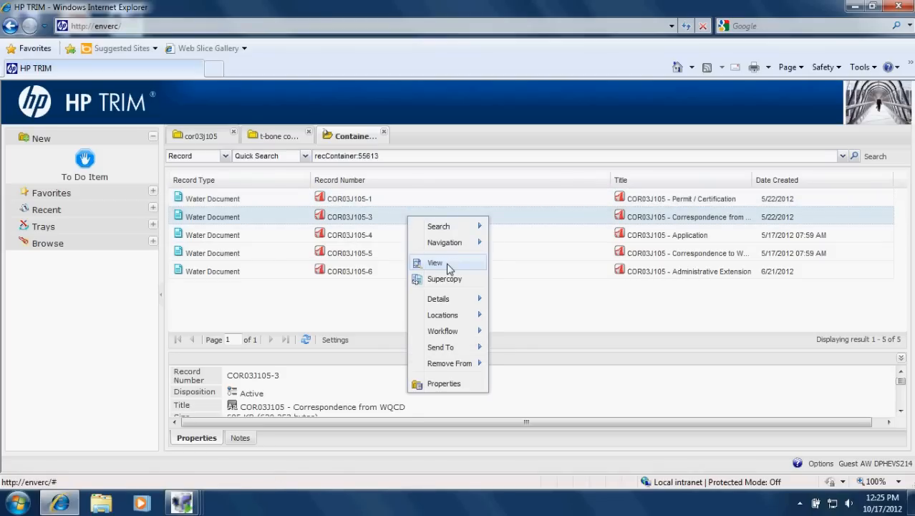
# Step: View document COR03J105-3 and accept the Adobe Reader X license agreement
pyautogui.click(434, 262)
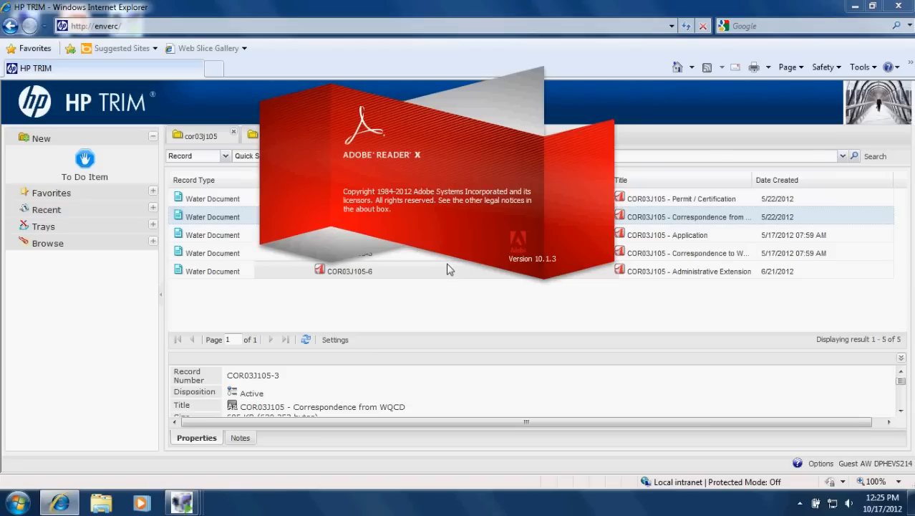
pyautogui.moveTo(689, 153)
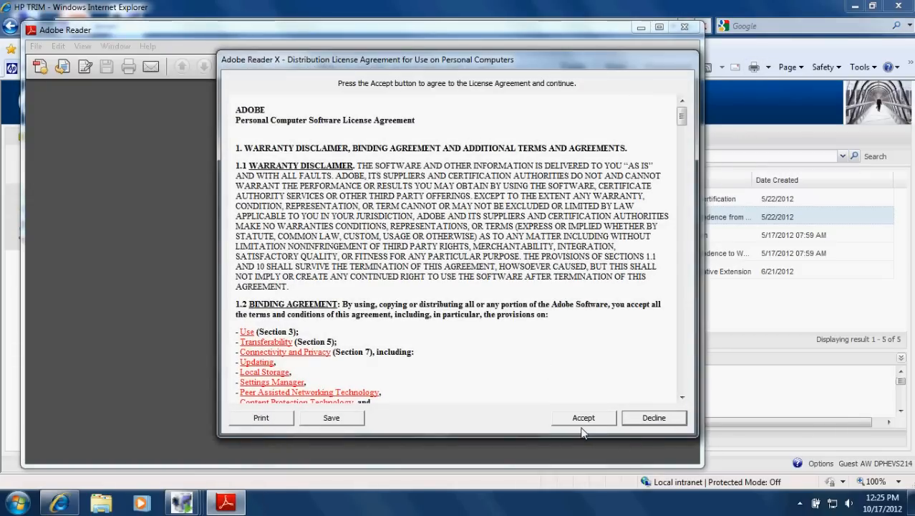
pyautogui.click(583, 417)
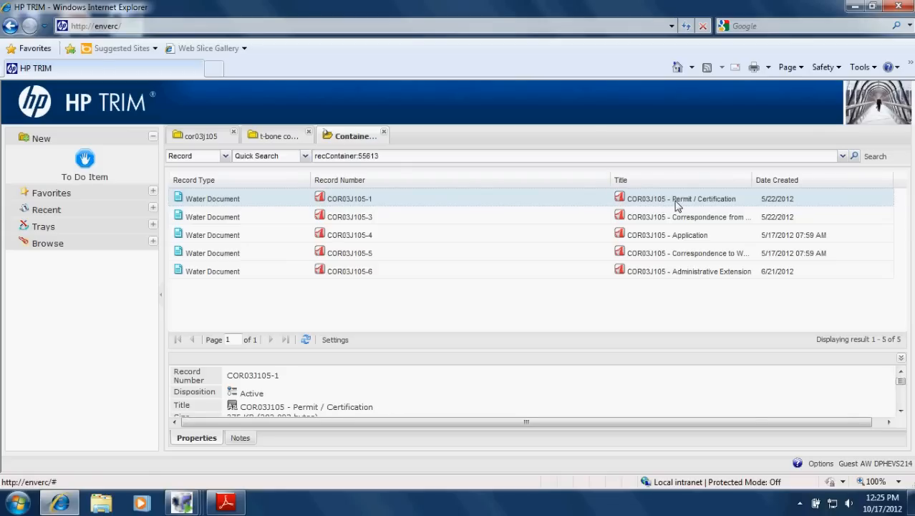
pyautogui.moveTo(725, 210)
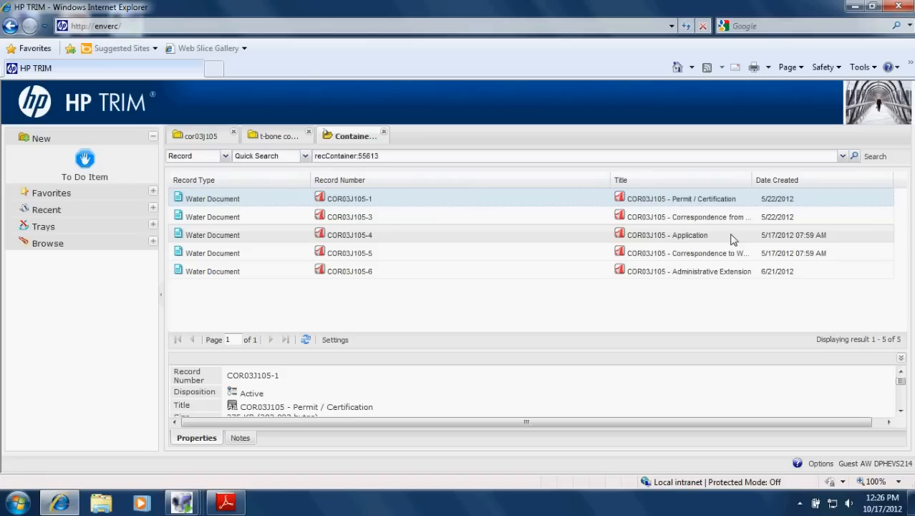
pyautogui.moveTo(492, 332)
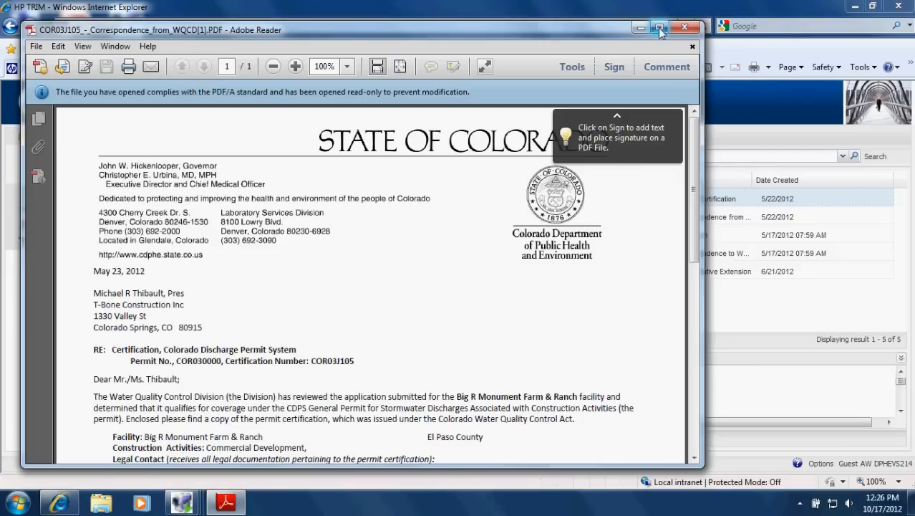
# Step: Maximize Adobe Reader and read through the T-Bone Construction certification letter
pyautogui.click(659, 28)
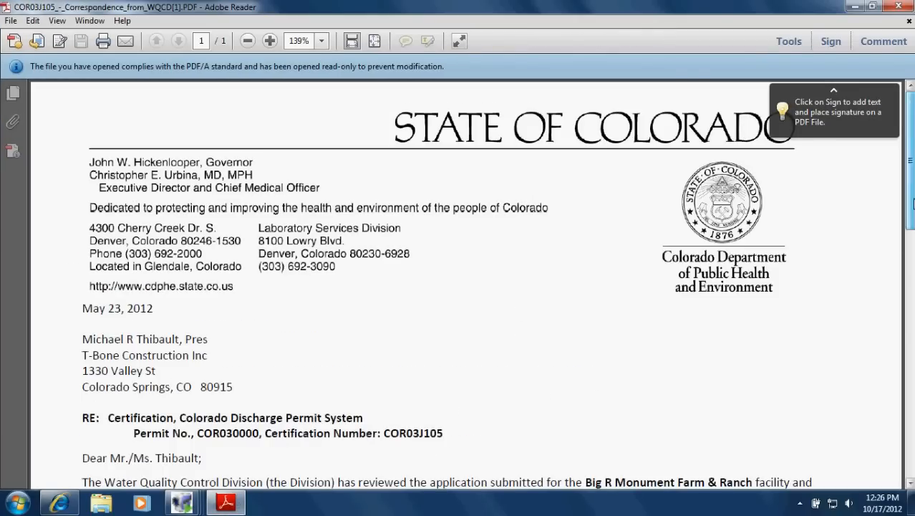
pyautogui.scroll(-3)
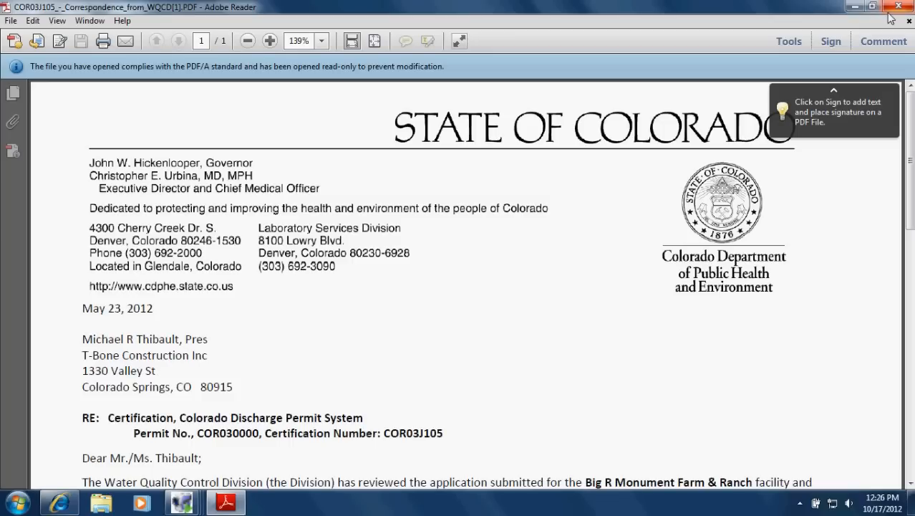
pyautogui.moveTo(898, 7)
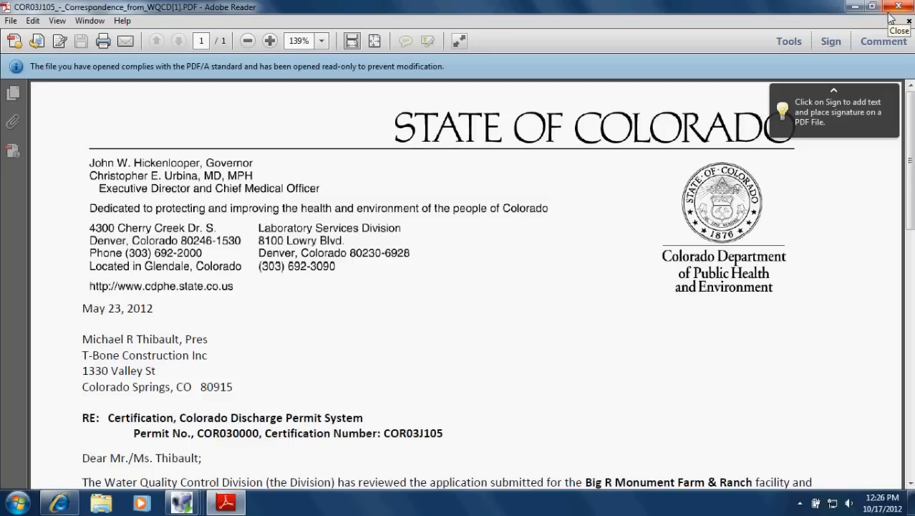
pyautogui.moveTo(845, 72)
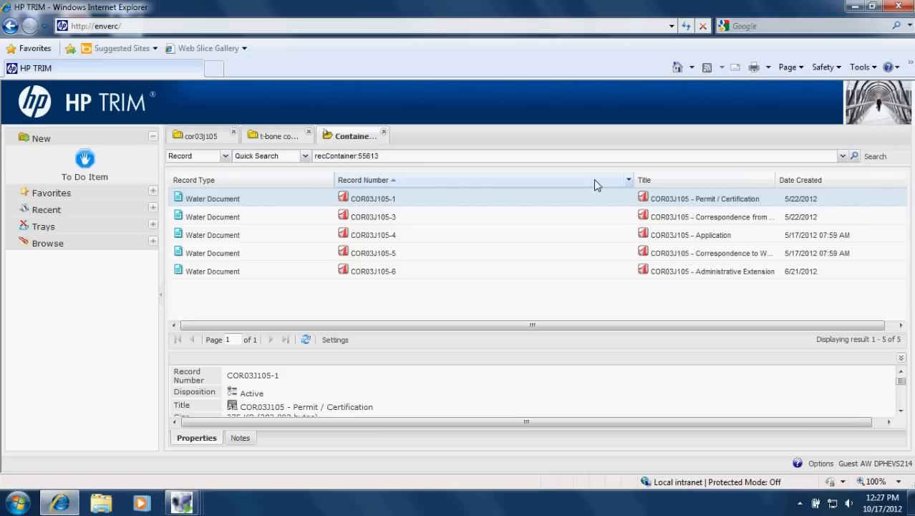
pyautogui.moveTo(327, 183)
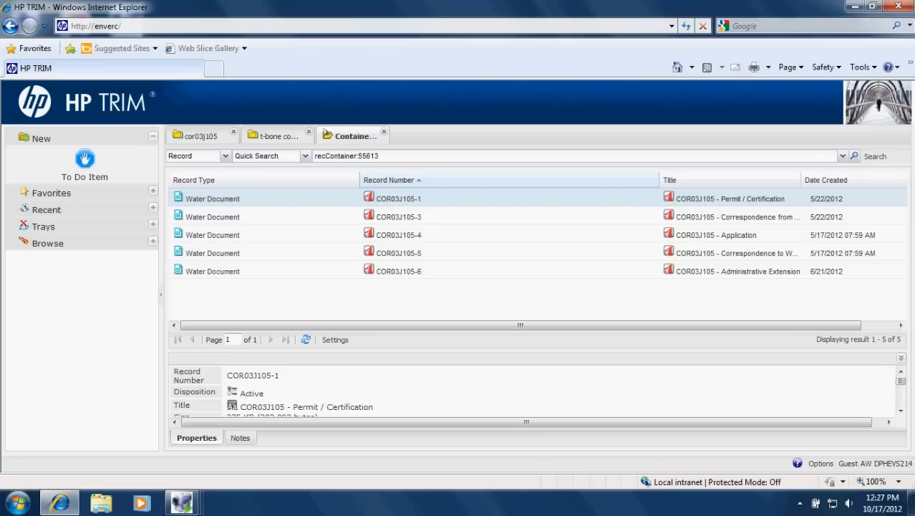
# Step: Show document COR03J105-3's properties, including its size and dates
pyautogui.click(399, 216)
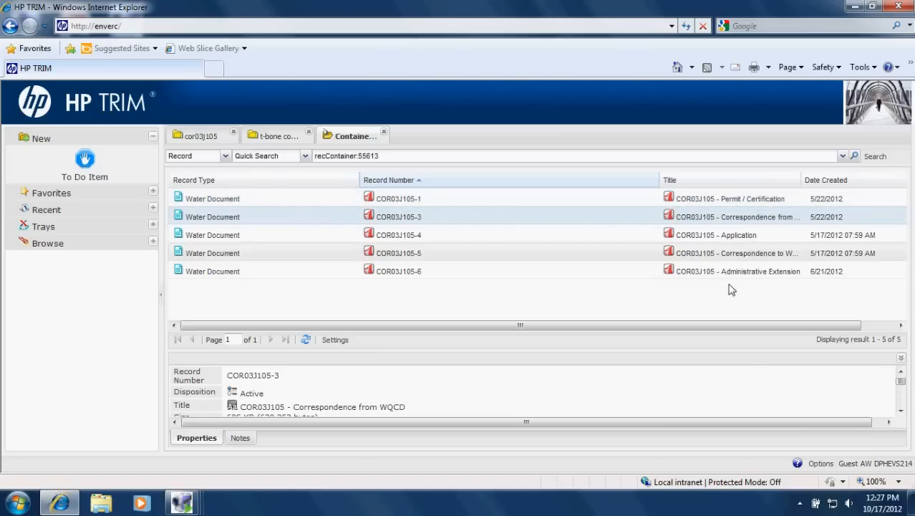
pyautogui.scroll(-3)
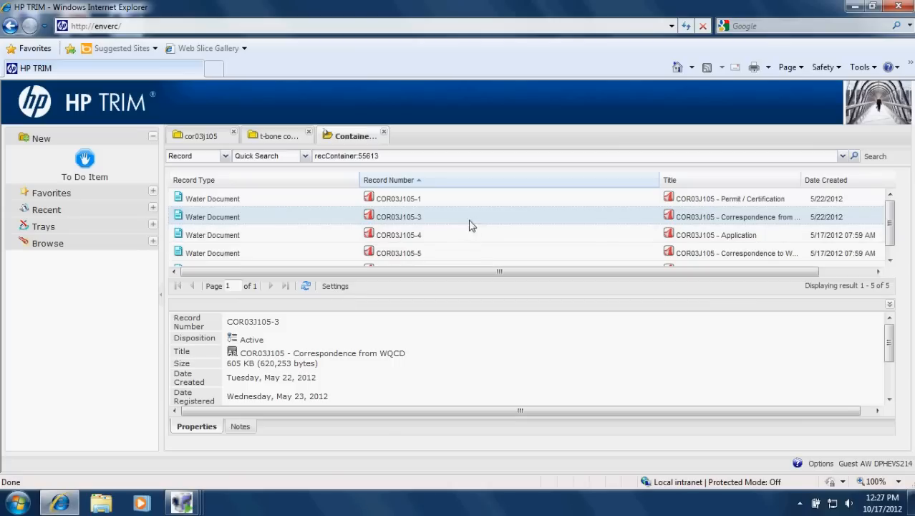
# Step: Show document COR03J105-4's details in the properties pane
pyautogui.click(398, 235)
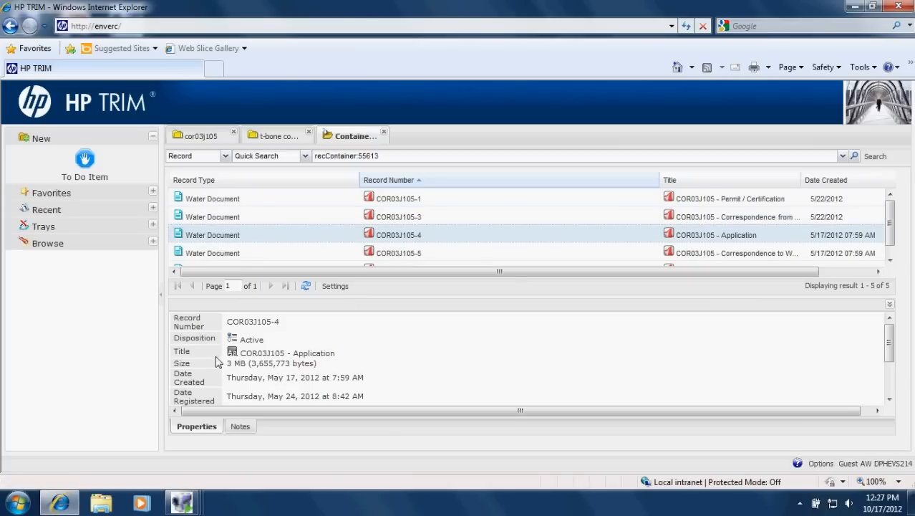
pyautogui.moveTo(300, 345)
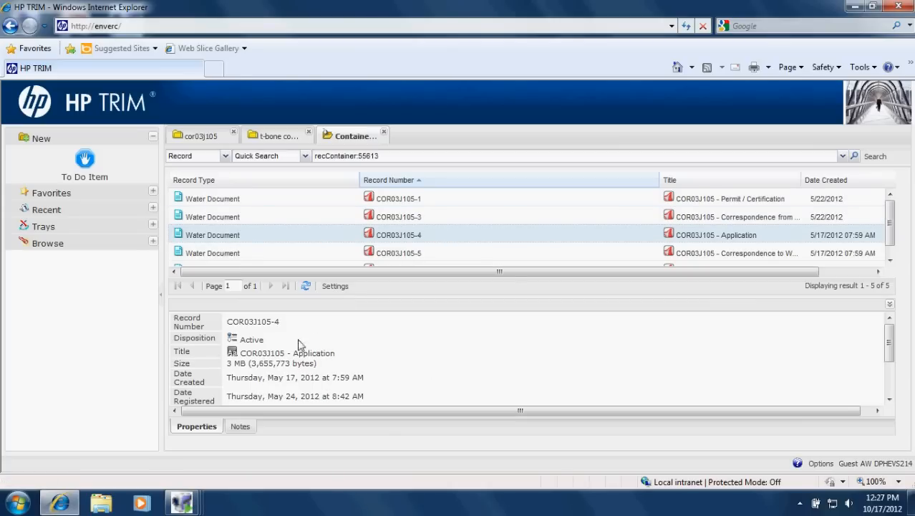
pyautogui.moveTo(239, 356)
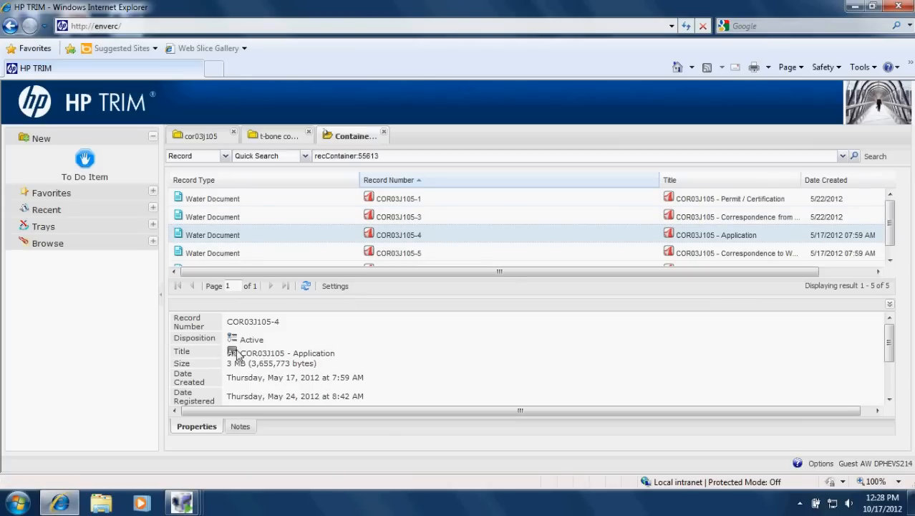
pyautogui.moveTo(446, 380)
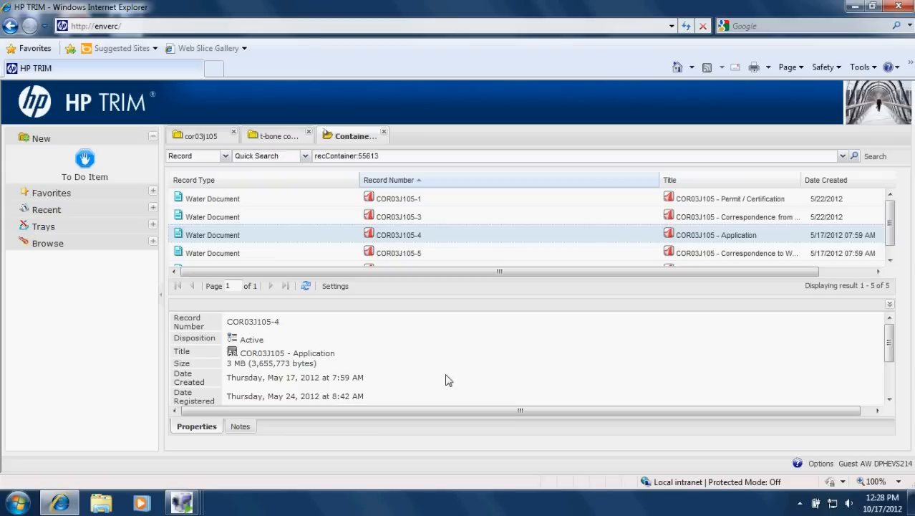
pyautogui.scroll(-3)
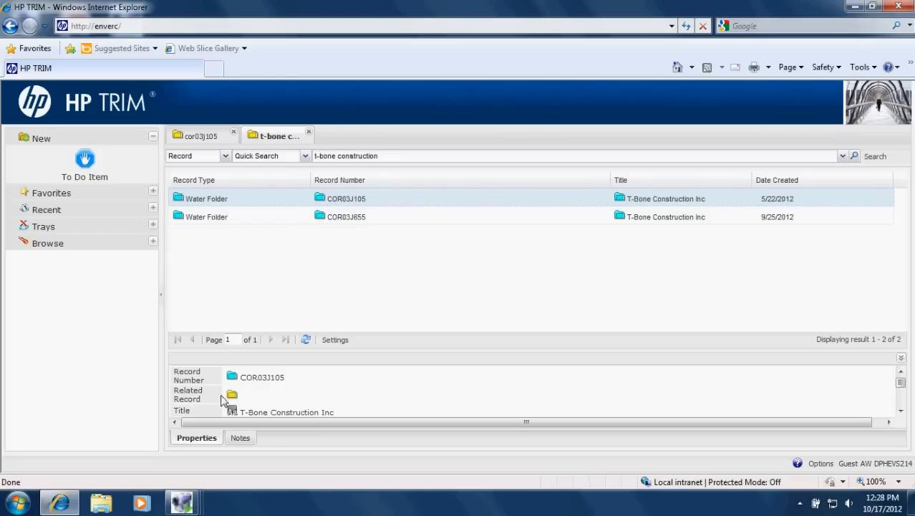
pyautogui.moveTo(277, 402)
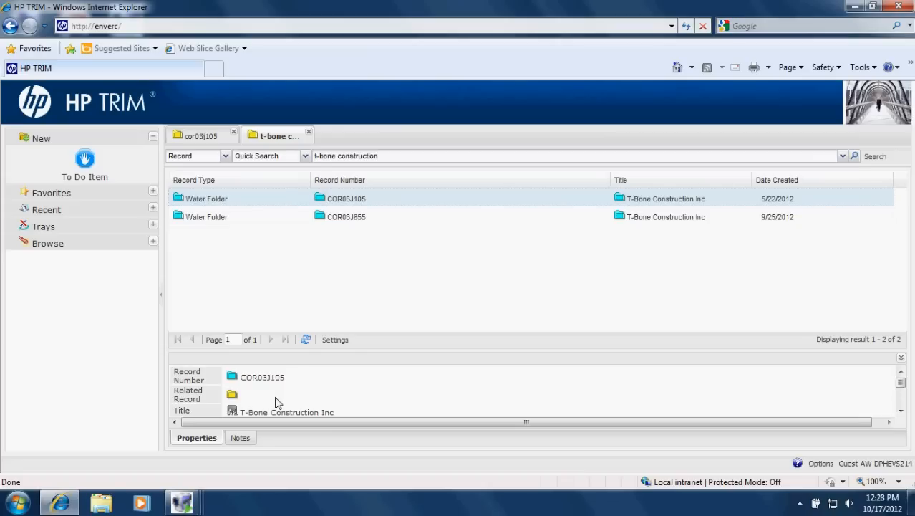
pyautogui.moveTo(245, 409)
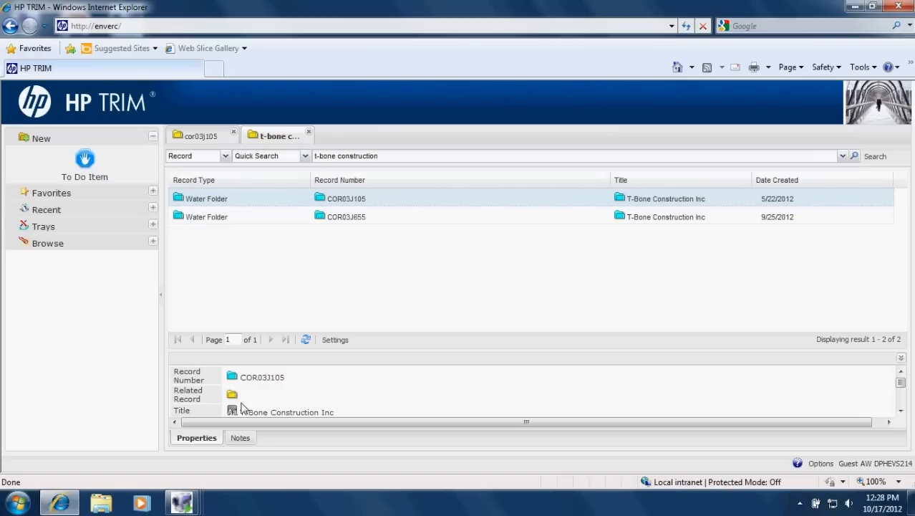
pyautogui.moveTo(661, 268)
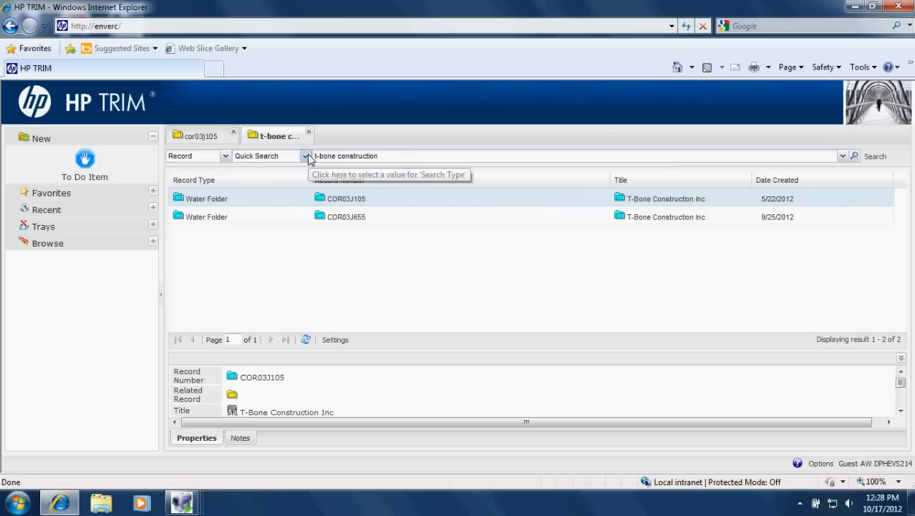
# Step: Switch the search type to Form Search and bring up the Record Form Search dialog
pyautogui.click(306, 155)
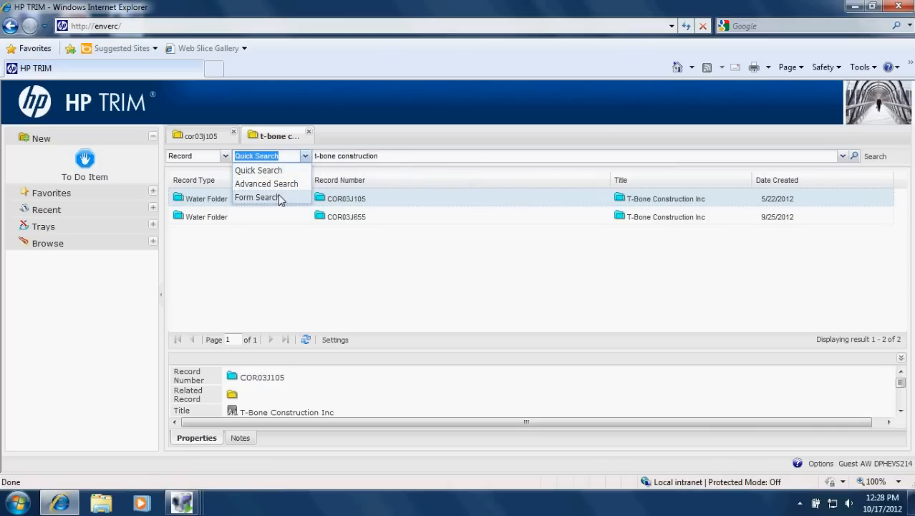
pyautogui.click(258, 197)
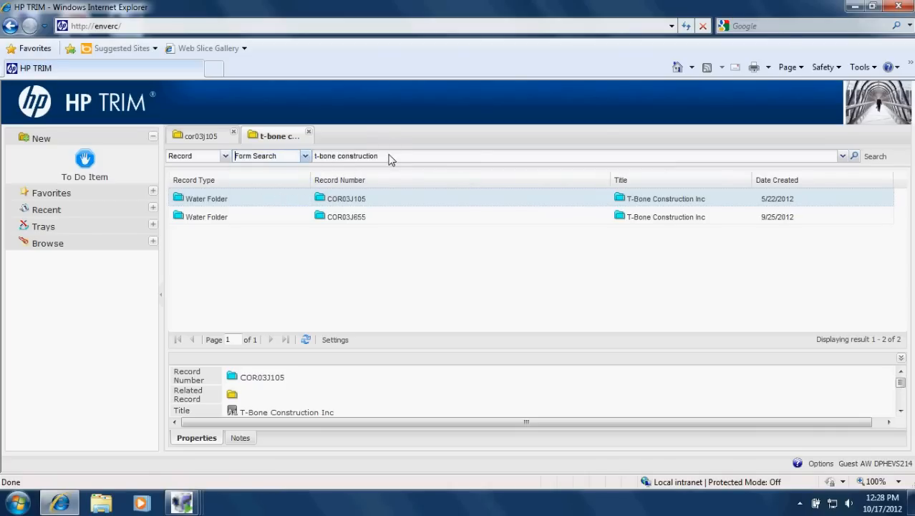
pyautogui.tripleClick(346, 156)
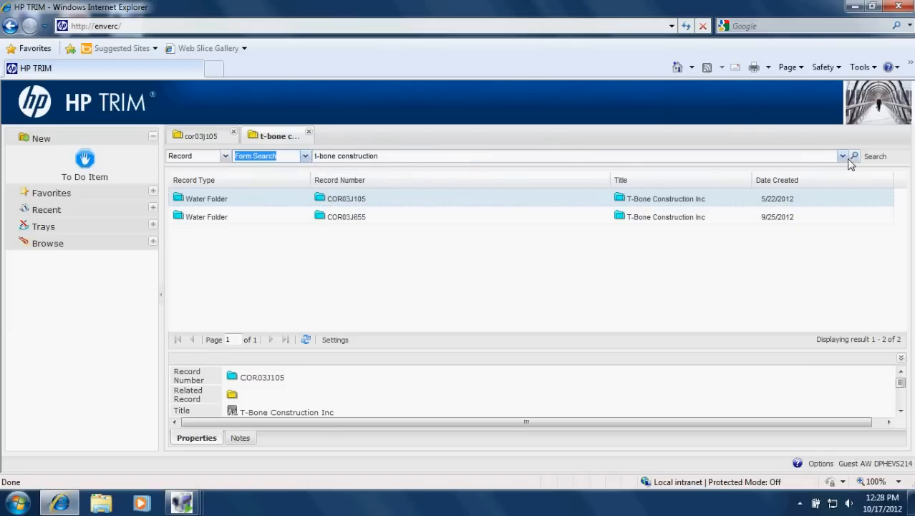
pyautogui.click(854, 156)
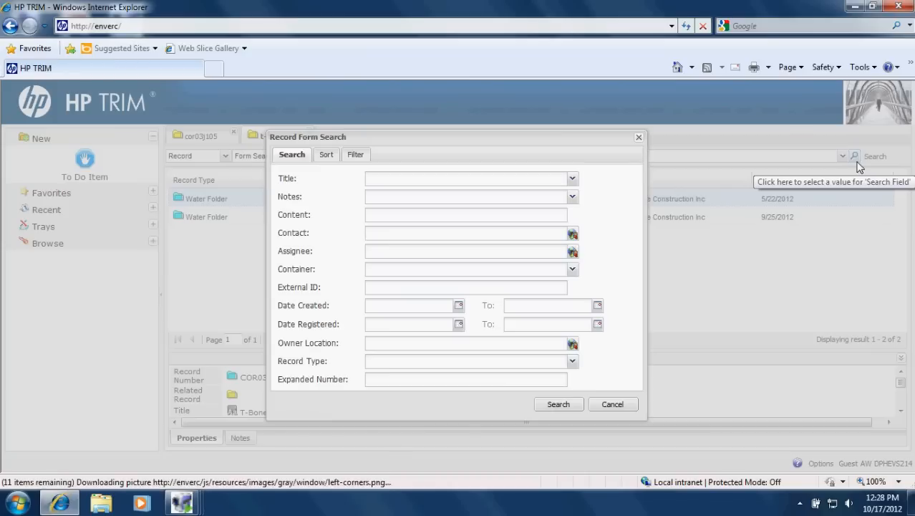
pyautogui.click(466, 179)
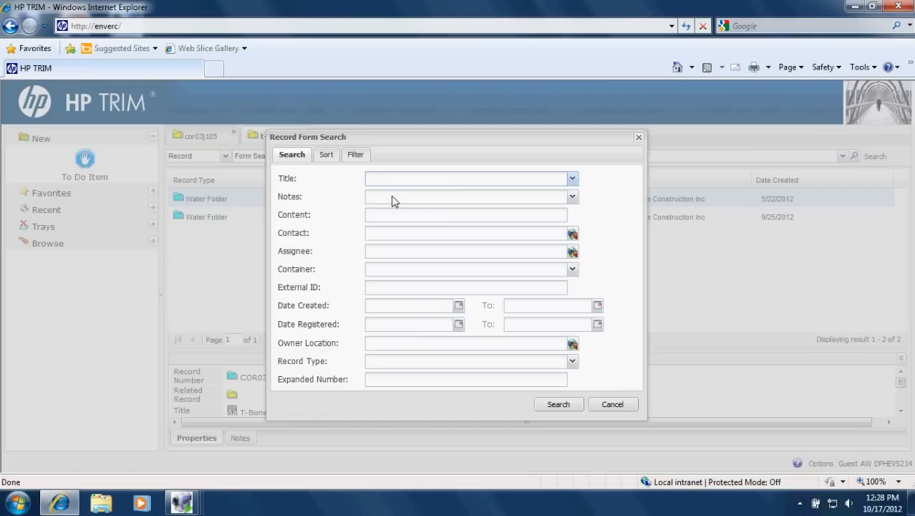
pyautogui.click(466, 196)
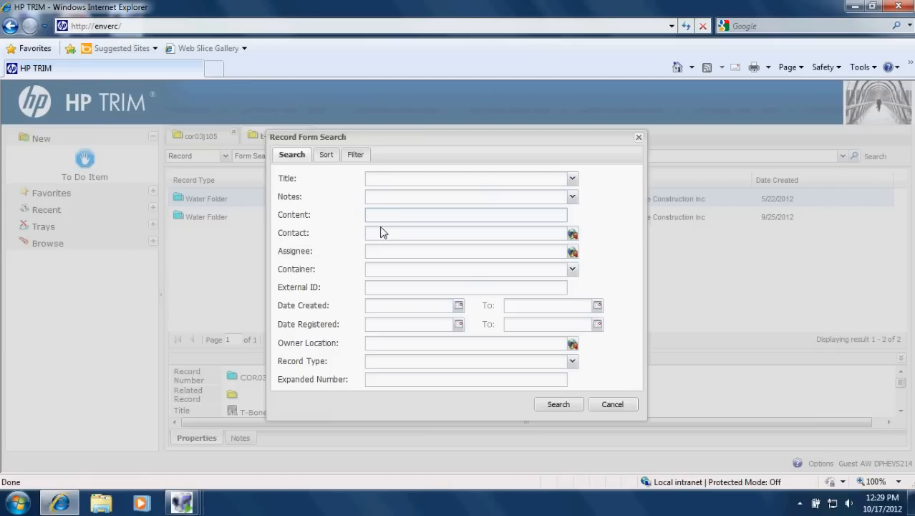
pyautogui.click(465, 214)
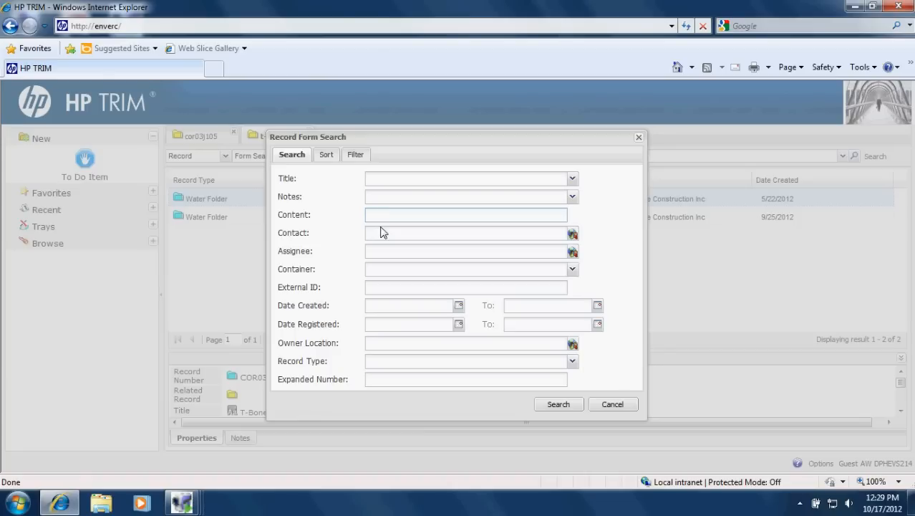
pyautogui.click(466, 214)
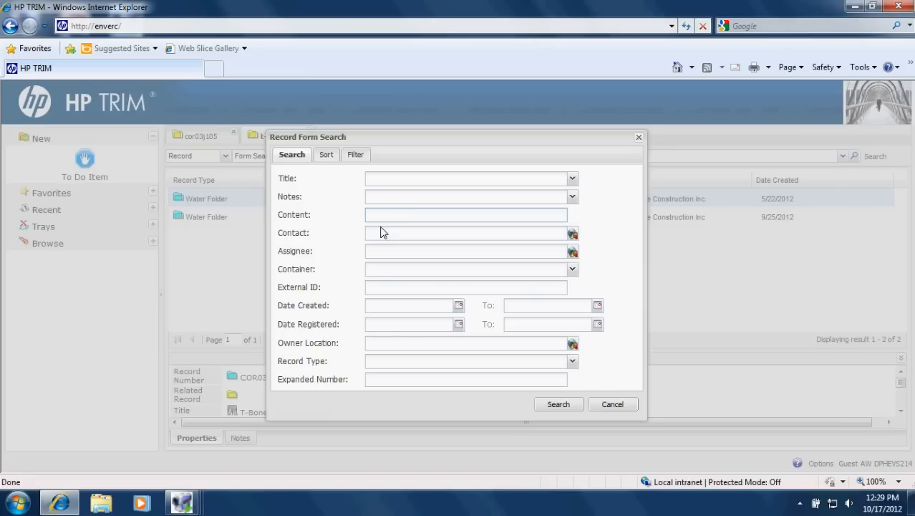
pyautogui.click(466, 214)
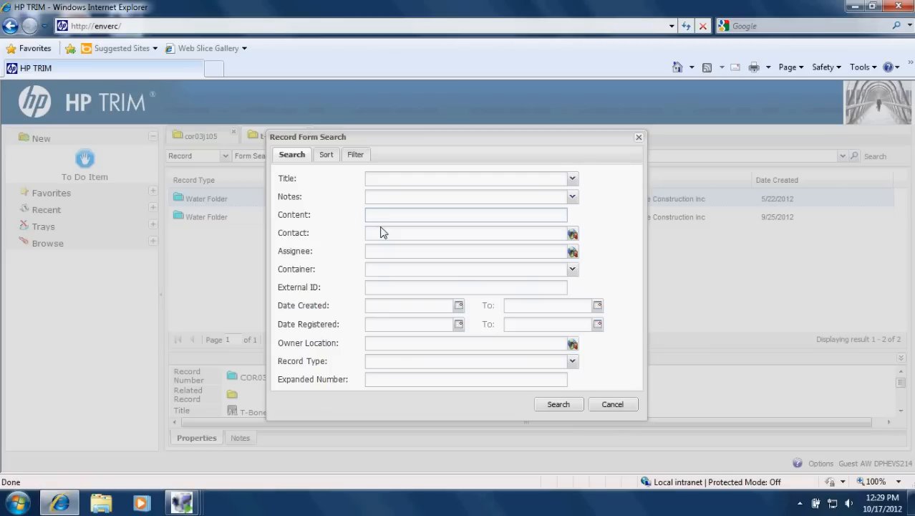
pyautogui.click(466, 250)
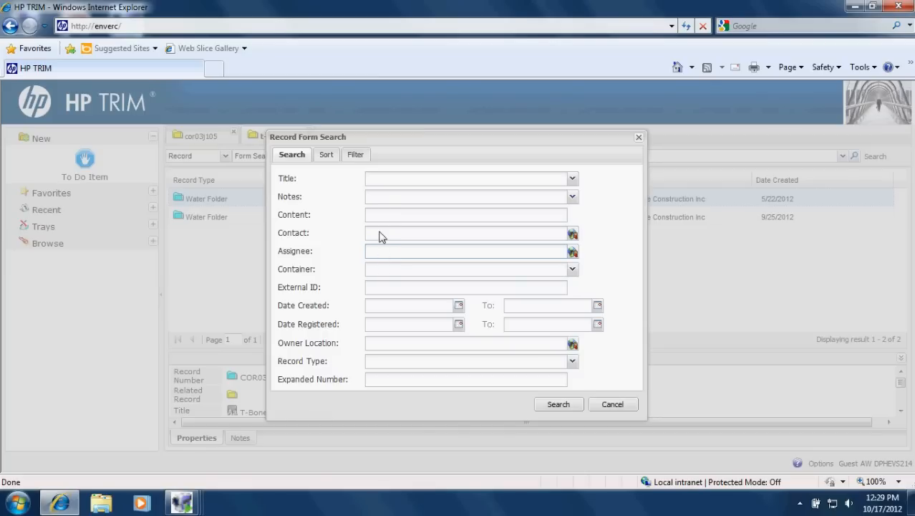
pyautogui.moveTo(378, 294)
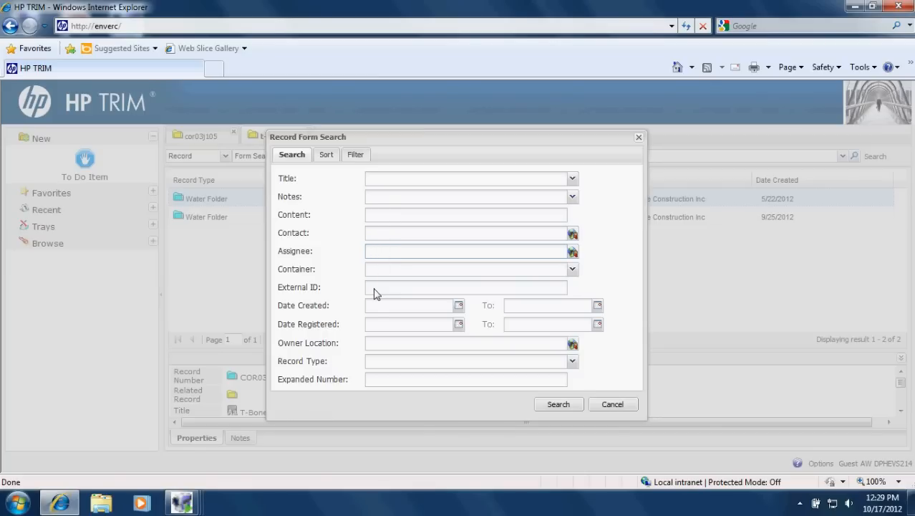
pyautogui.click(412, 305)
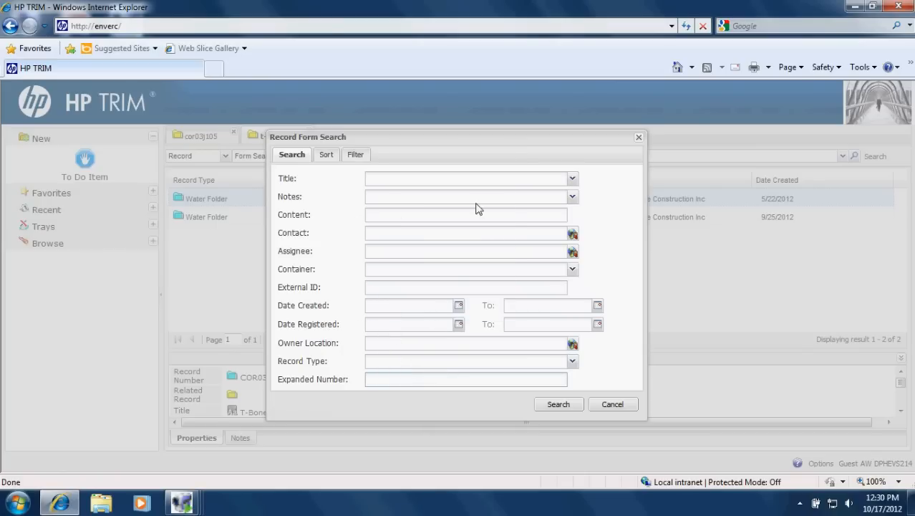
pyautogui.moveTo(417, 335)
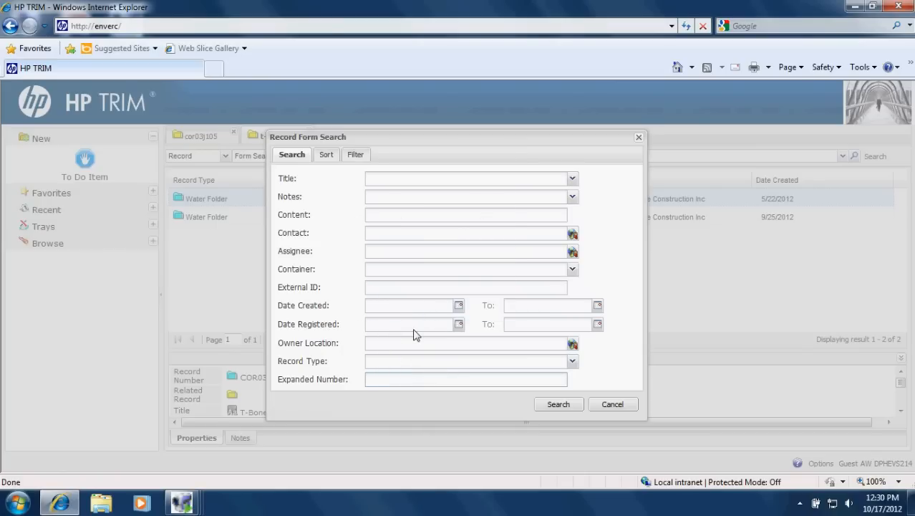
pyautogui.write('cor*')
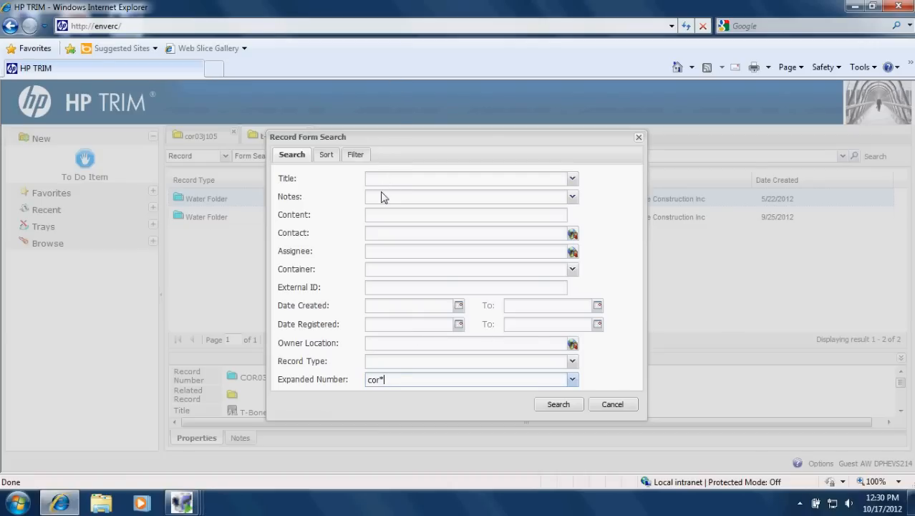
pyautogui.moveTo(373, 349)
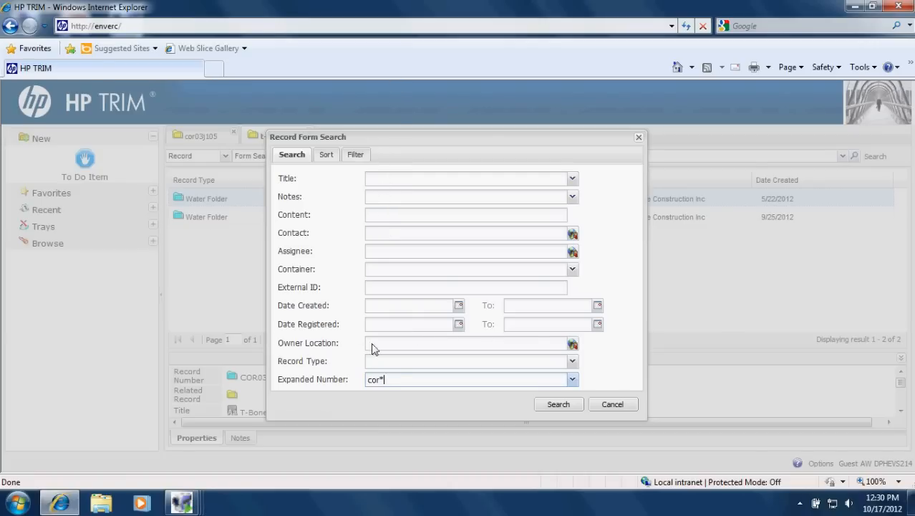
pyautogui.moveTo(378, 204)
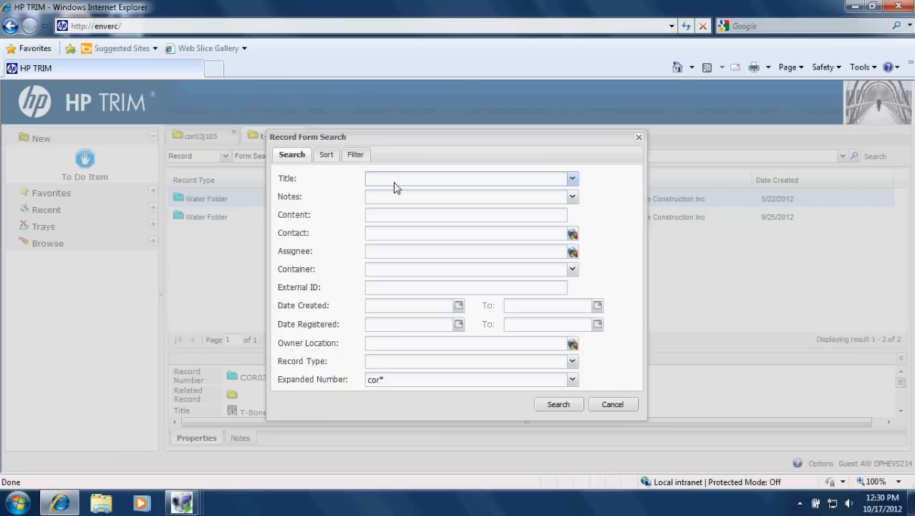
# Step: Run a form search for title construction with expanded number cor*
pyautogui.write('t-bone')
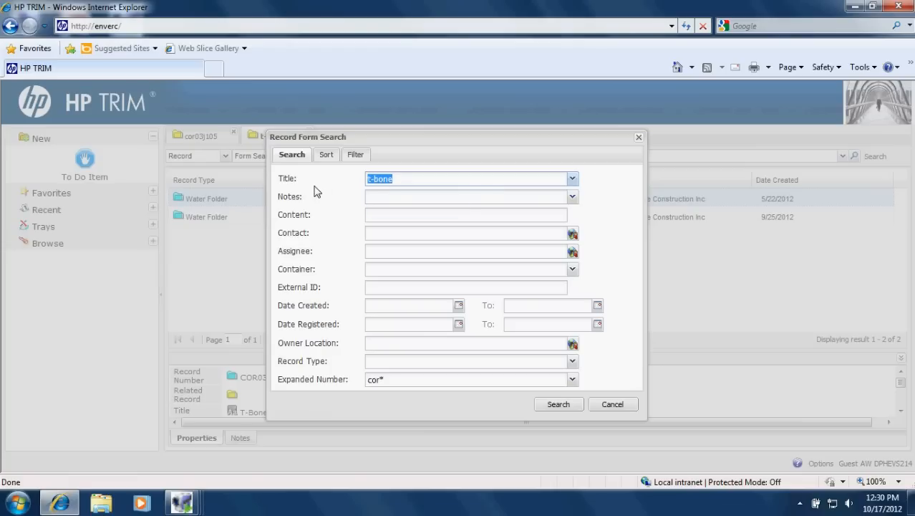
pyautogui.write('construction')
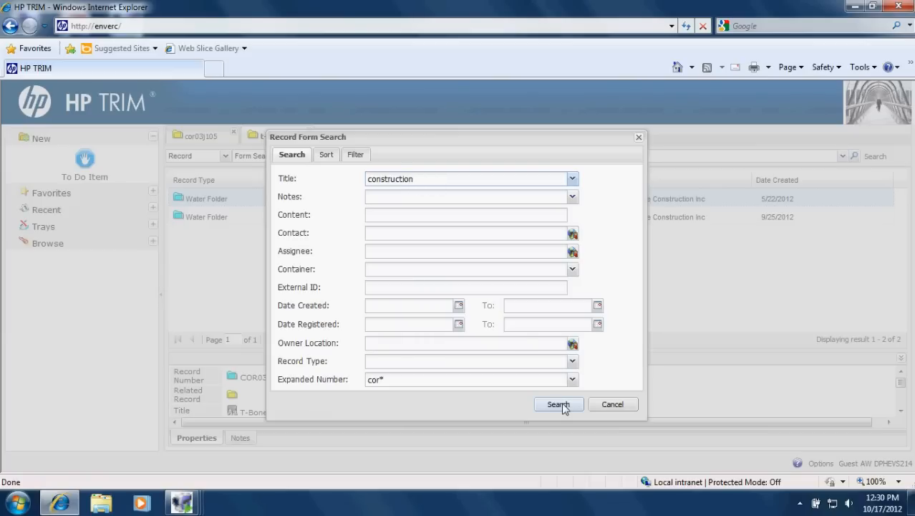
pyautogui.click(558, 404)
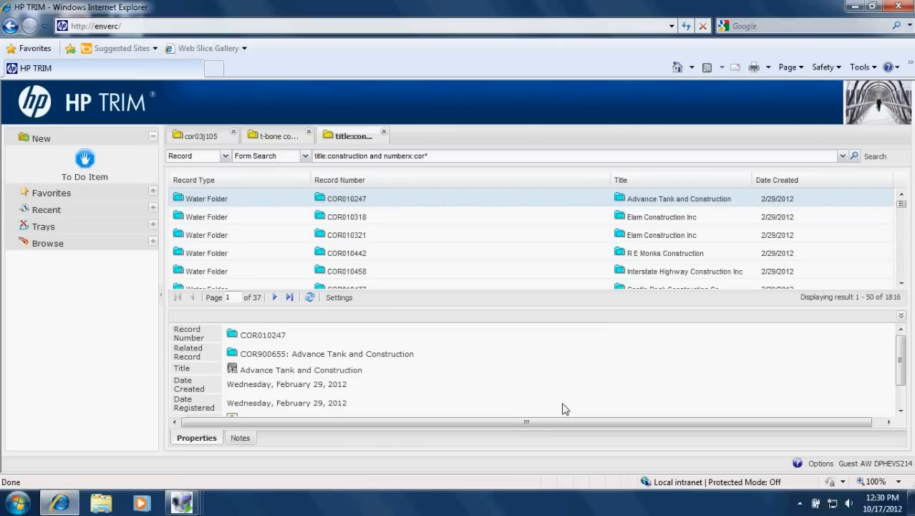
pyautogui.moveTo(879, 313)
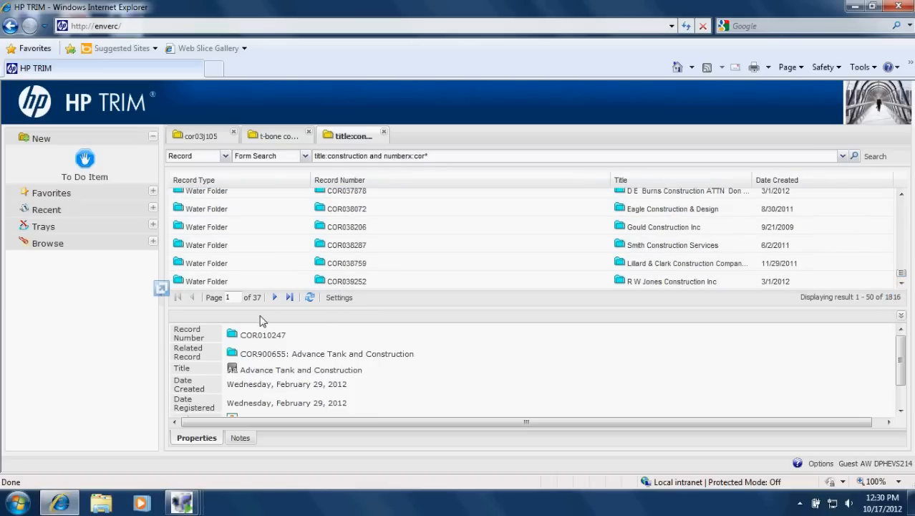
pyautogui.moveTo(275, 296)
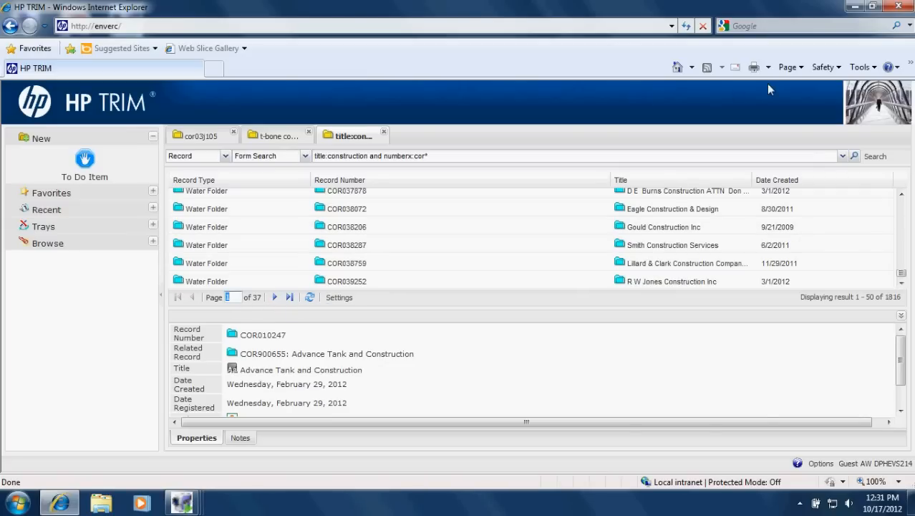
pyautogui.moveTo(814, 171)
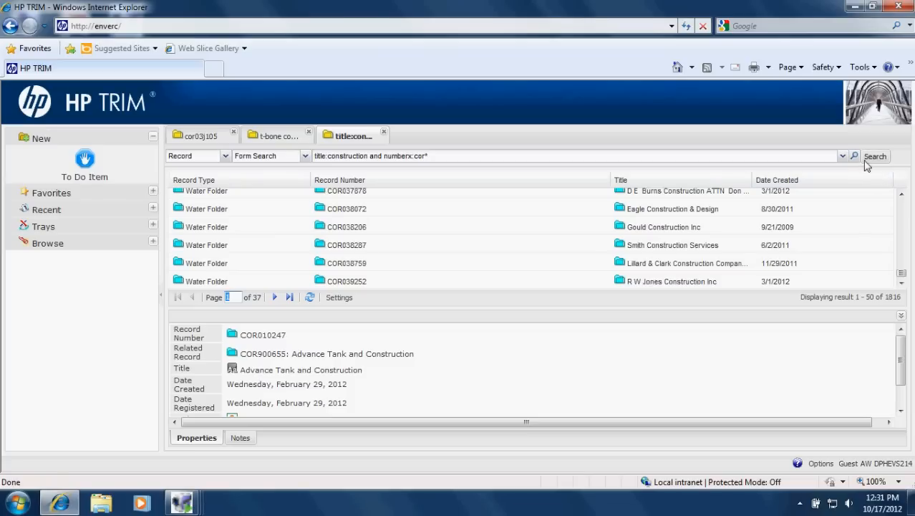
pyautogui.moveTo(856, 158)
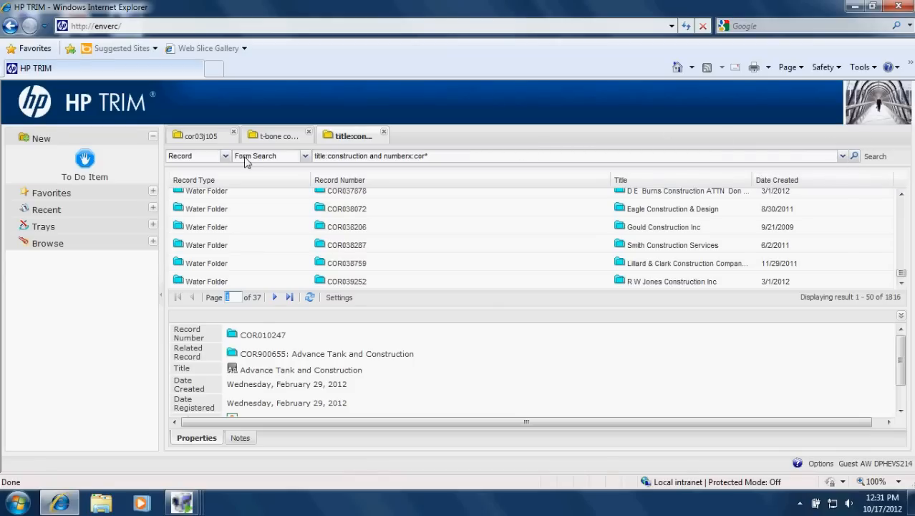
pyautogui.moveTo(860, 167)
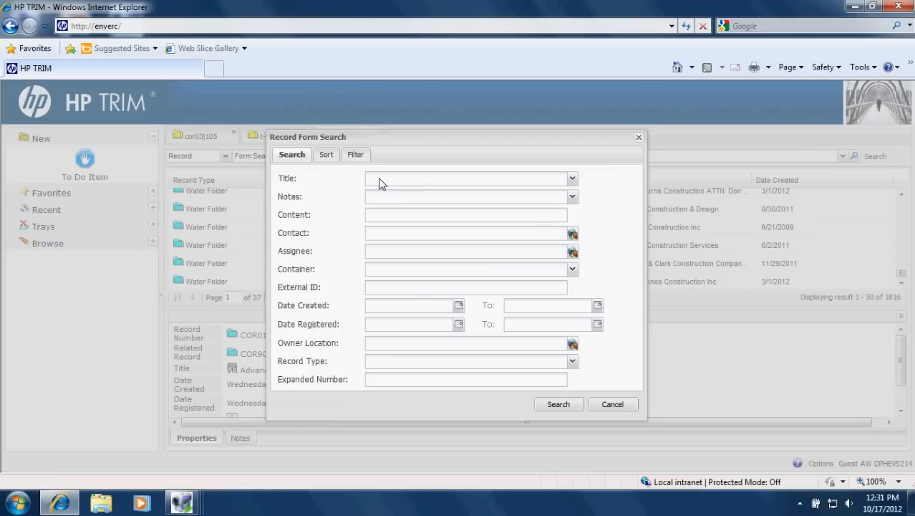
# Step: Enter 'suncor' as the Content search text
pyautogui.click(466, 179)
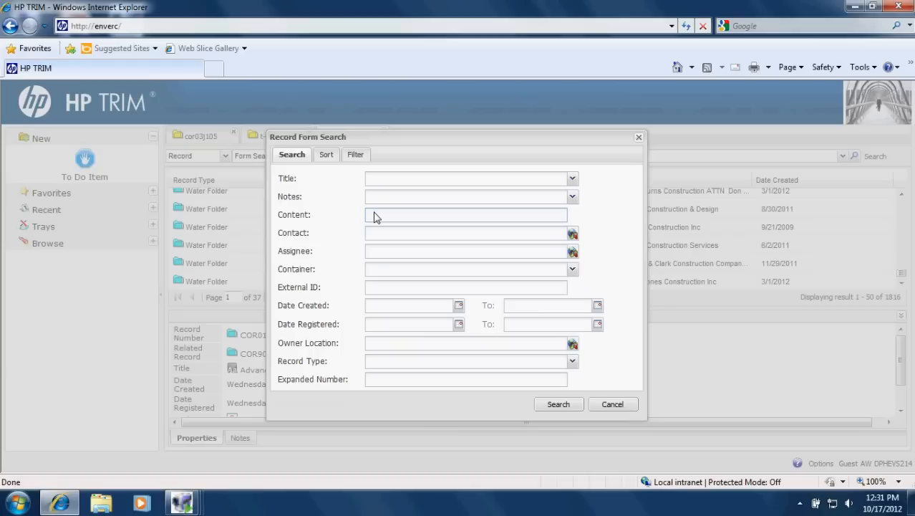
pyautogui.write('suncor')
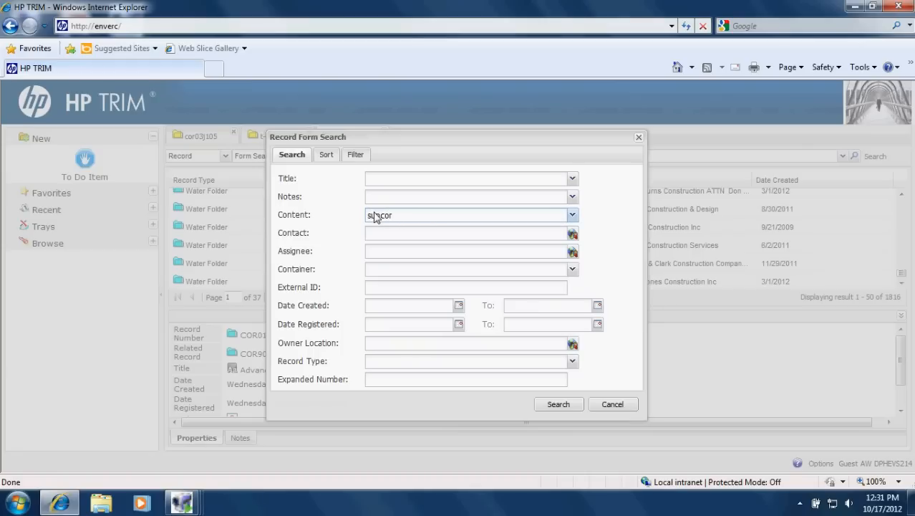
pyautogui.write('suncor')
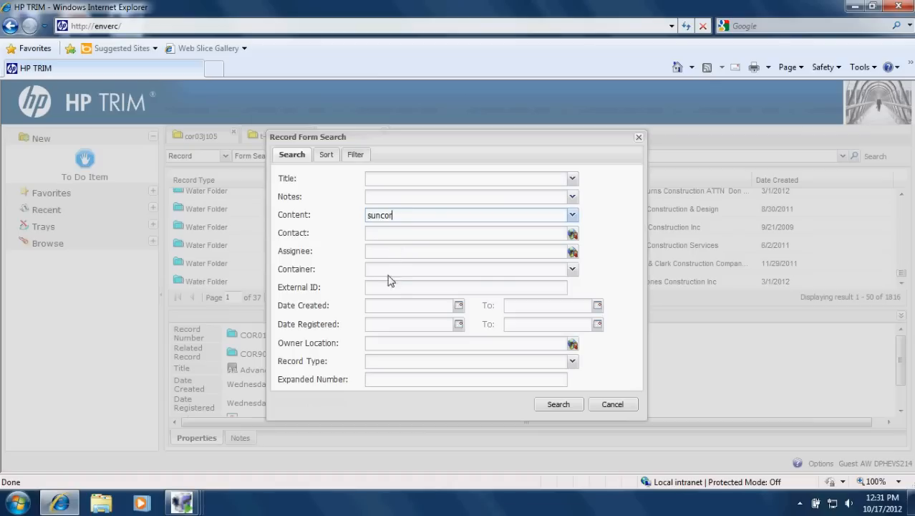
# Step: Set the Date Created range from 1/1/2012 (via calendar) to 10/17/2012
pyautogui.click(412, 306)
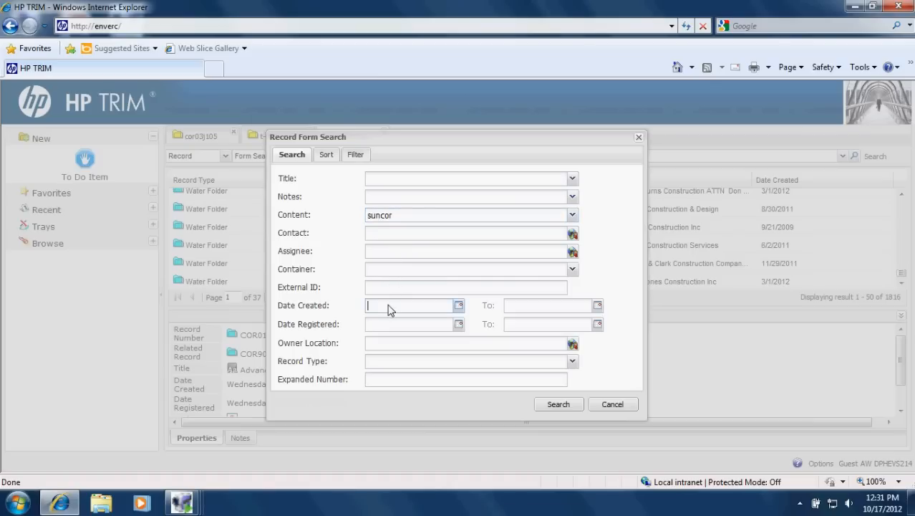
pyautogui.write('01')
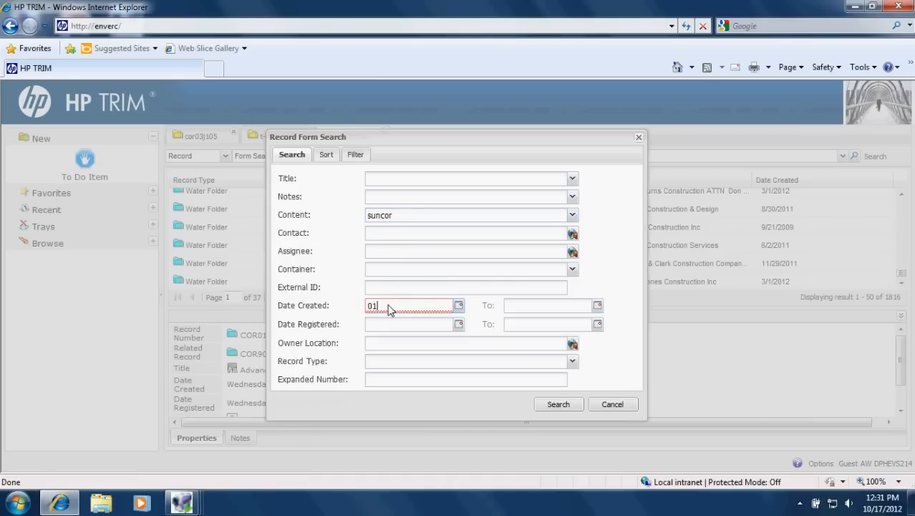
pyautogui.click(459, 305)
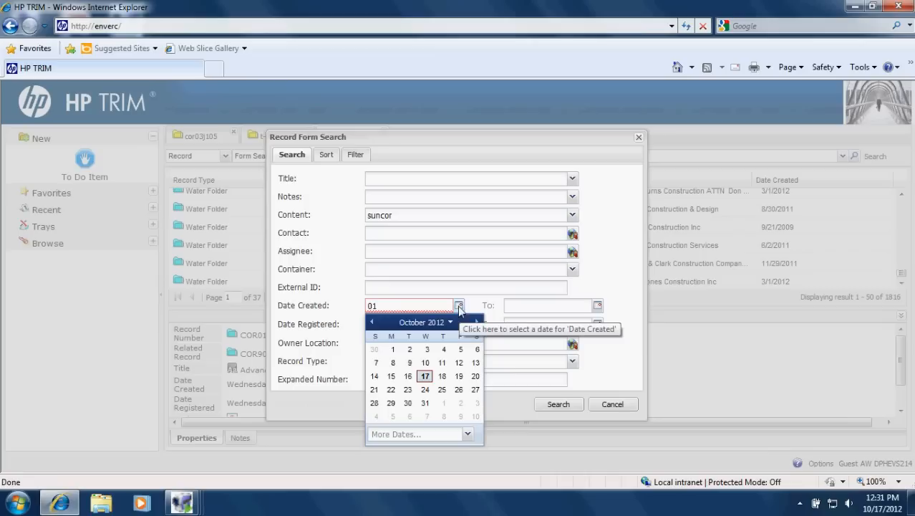
pyautogui.click(372, 322)
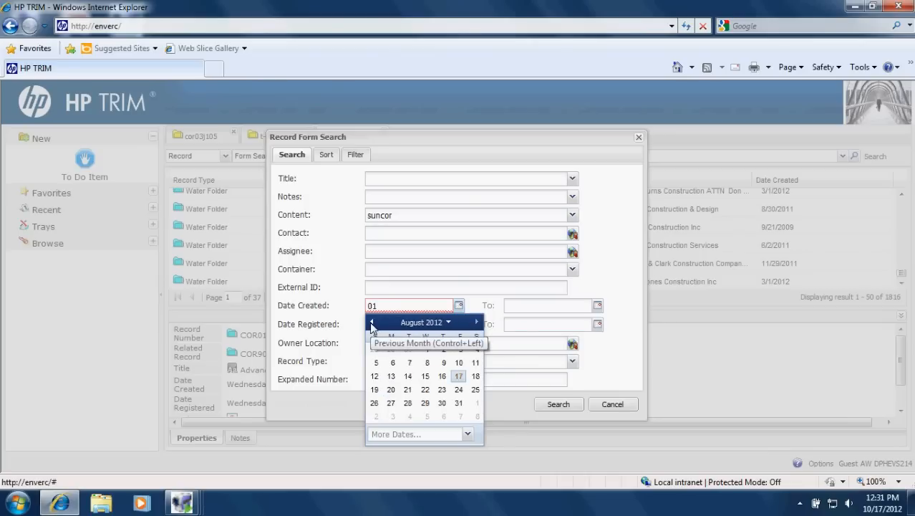
pyautogui.click(372, 322)
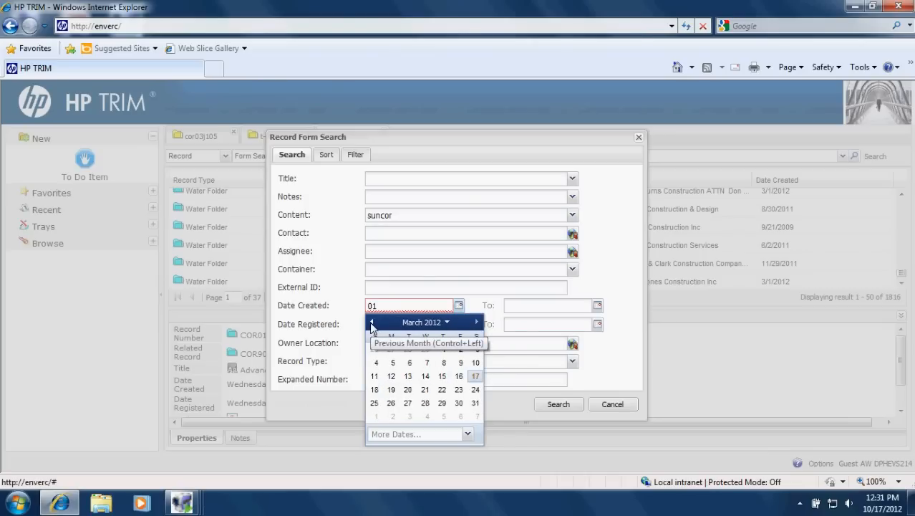
pyautogui.click(372, 322)
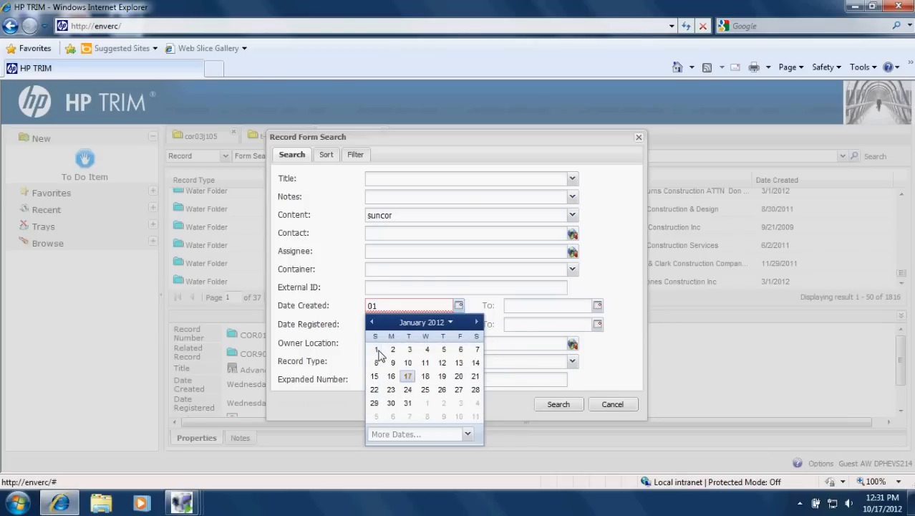
pyautogui.click(375, 349)
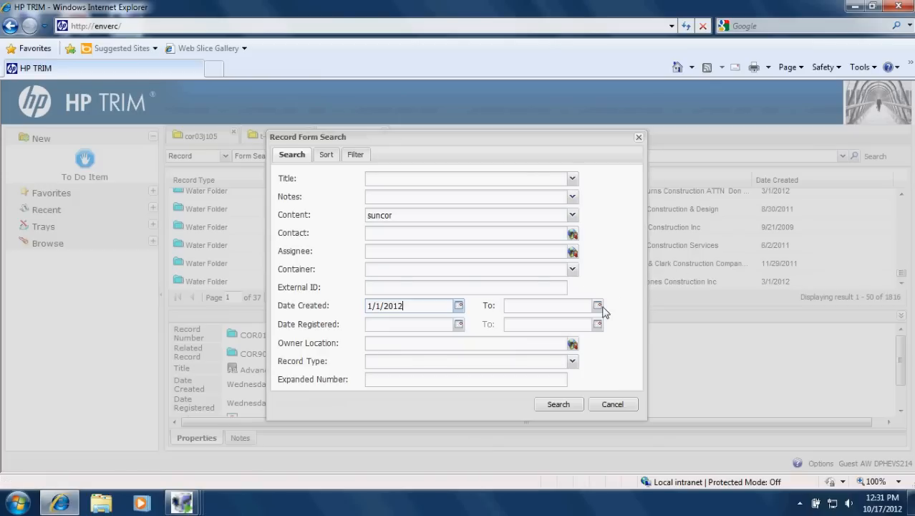
pyautogui.click(598, 305)
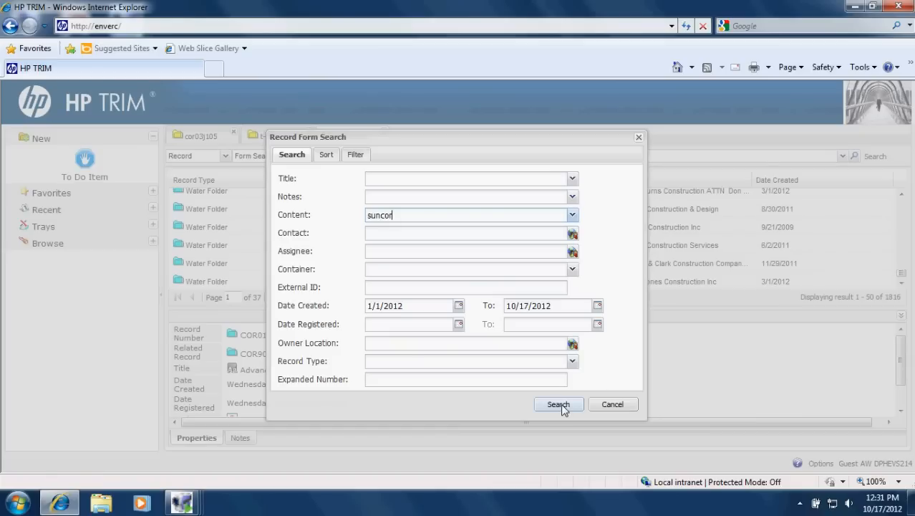
pyautogui.moveTo(583, 417)
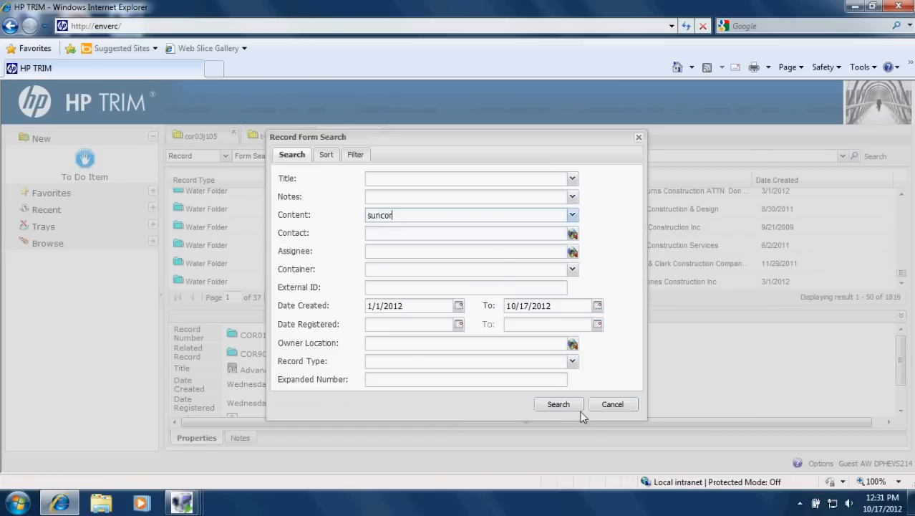
# Step: Run the search returning 145 records and view a Water Document result's properties
pyautogui.click(558, 404)
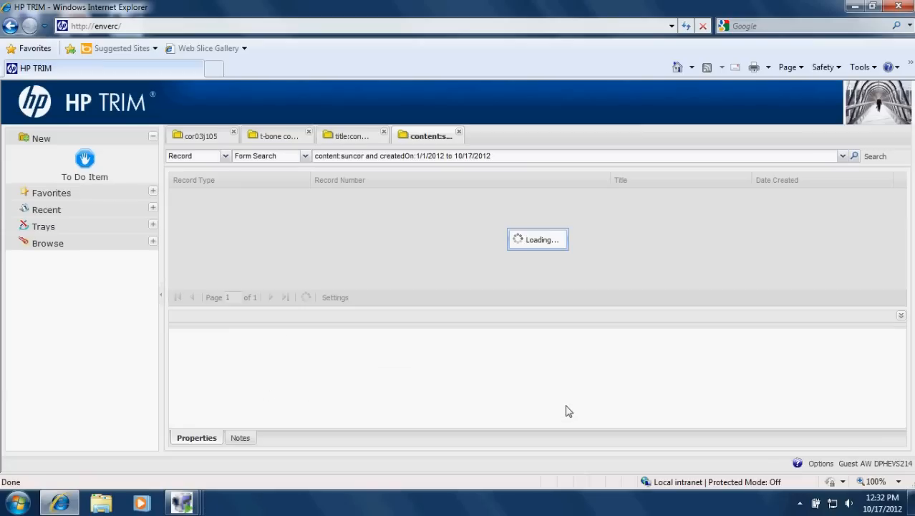
pyautogui.moveTo(738, 66)
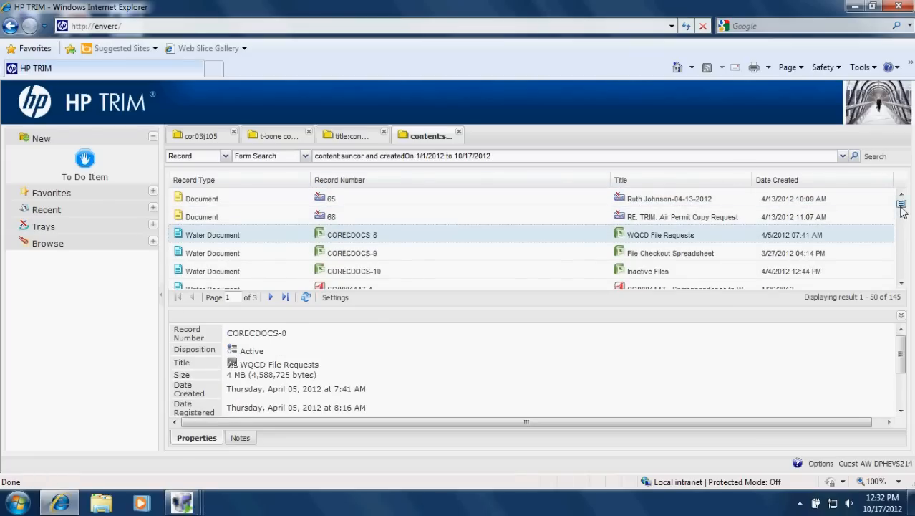
pyautogui.scroll(-3)
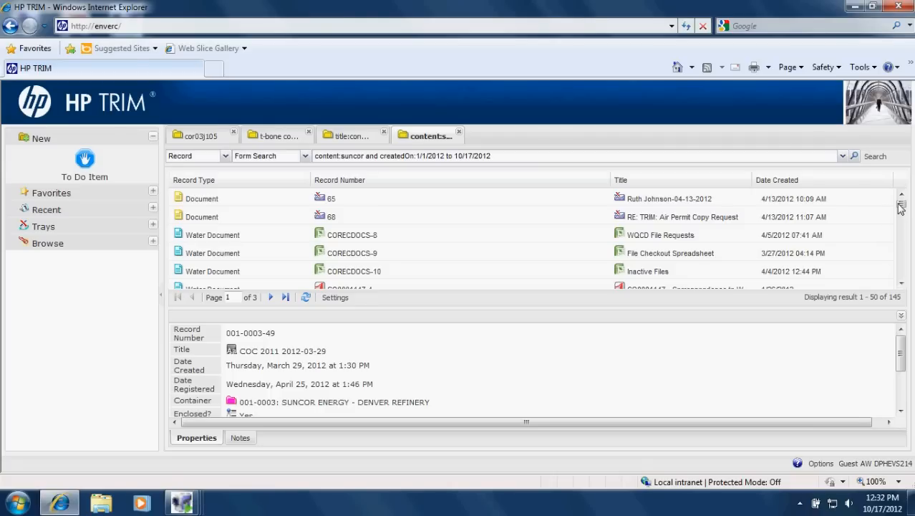
pyautogui.scroll(-3)
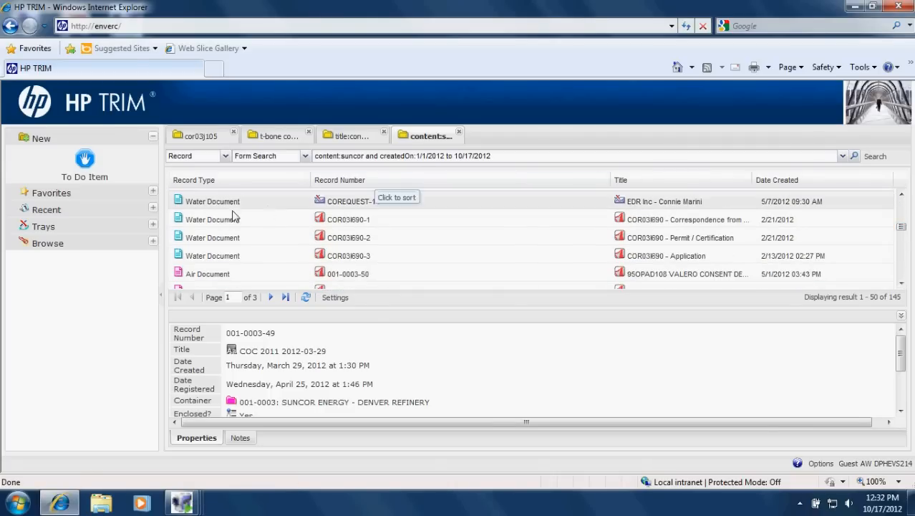
pyautogui.click(349, 237)
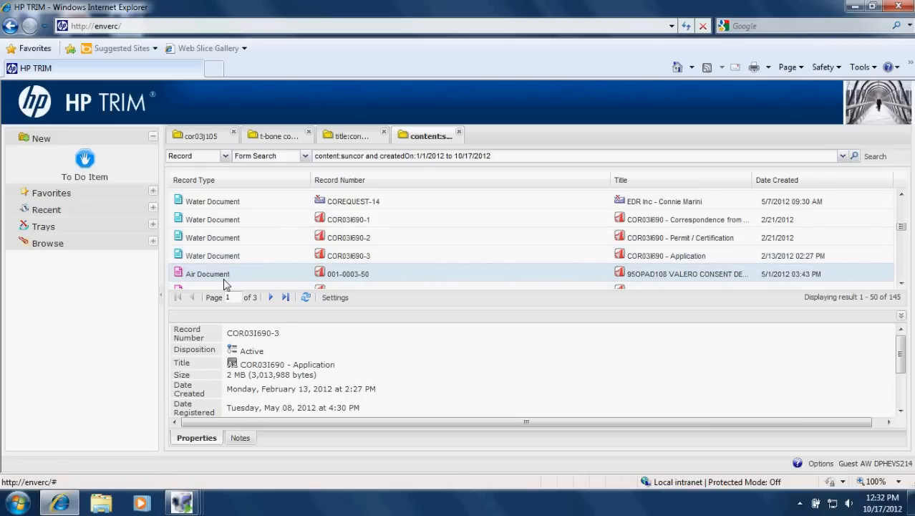
# Step: View properties of the VALERO consent decree, Air Permit Copy Request and record 65
pyautogui.click(207, 274)
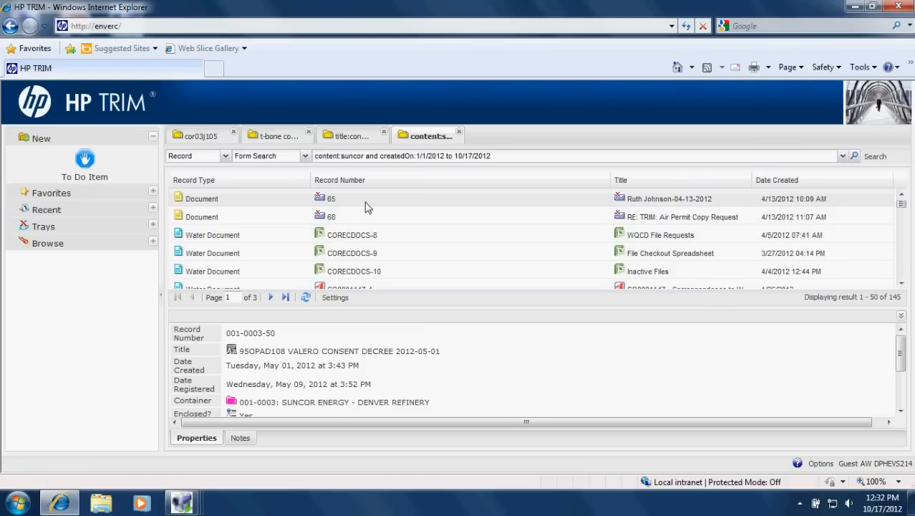
pyautogui.moveTo(359, 208)
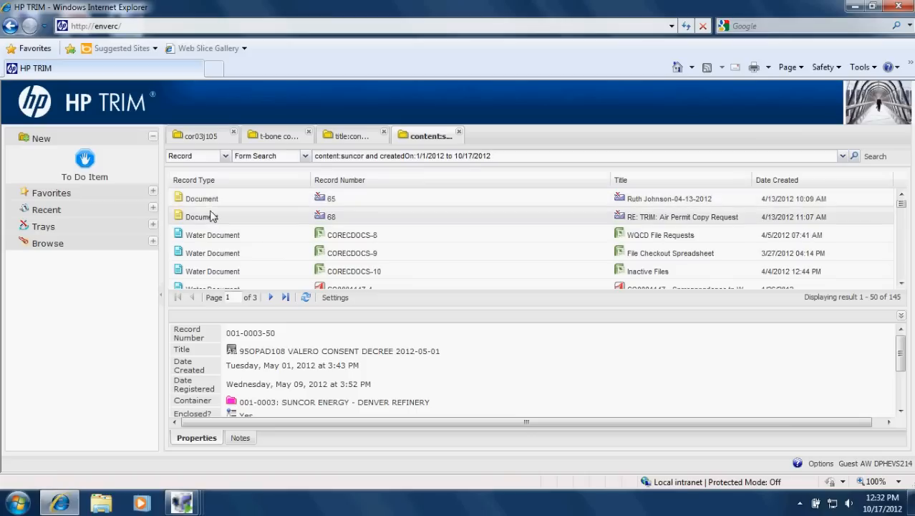
pyautogui.click(202, 216)
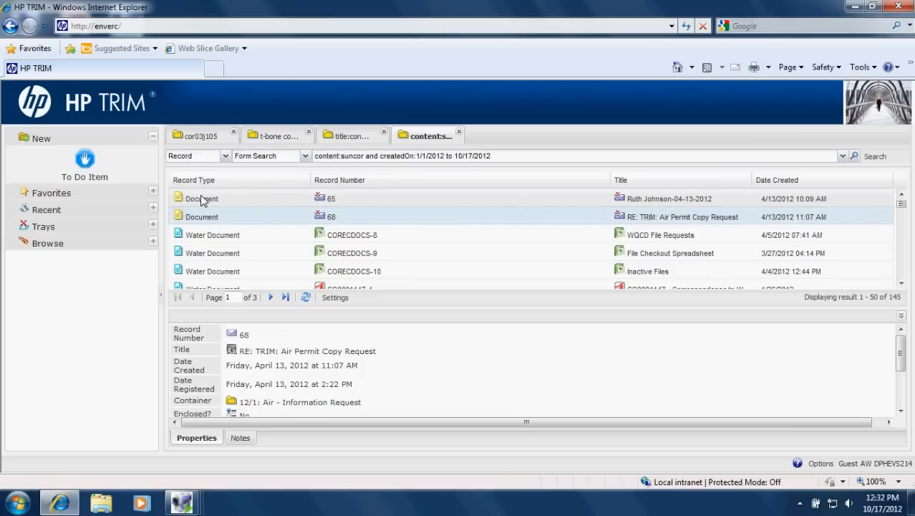
pyautogui.click(201, 199)
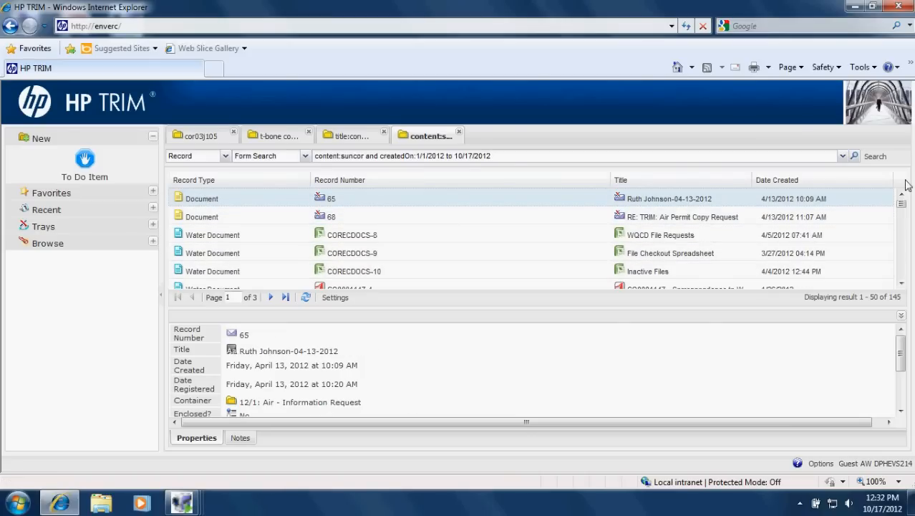
pyautogui.scroll(-3)
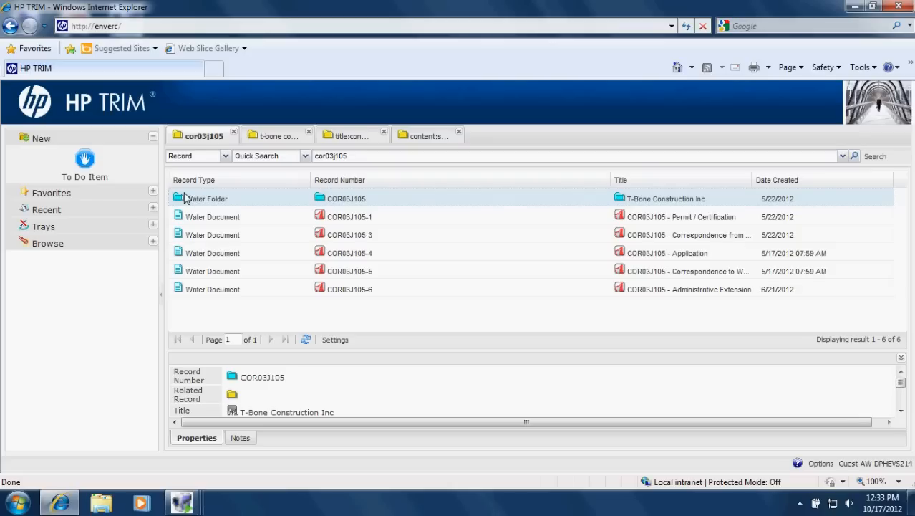
pyautogui.moveTo(532, 504)
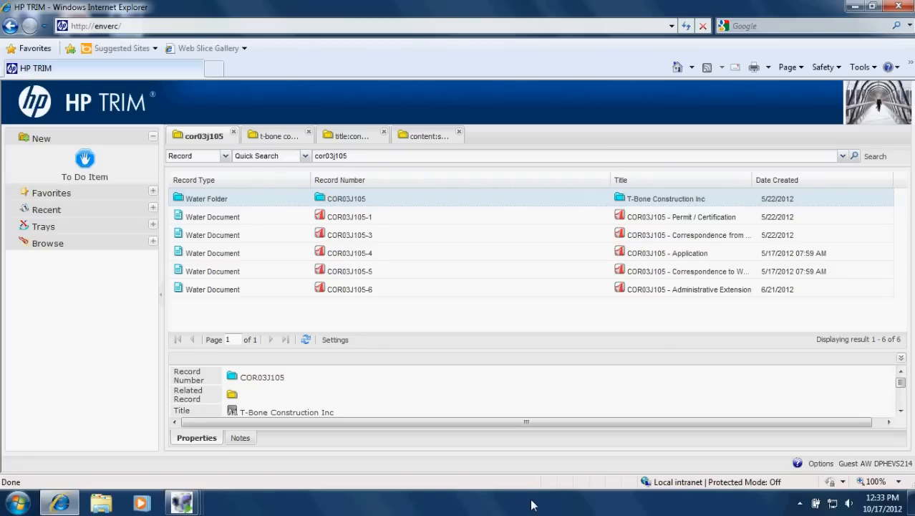
pyautogui.moveTo(201, 335)
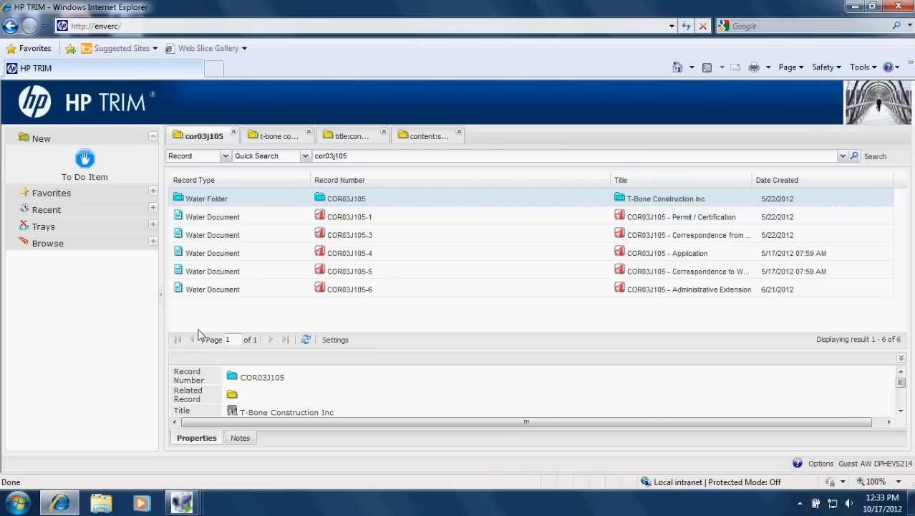